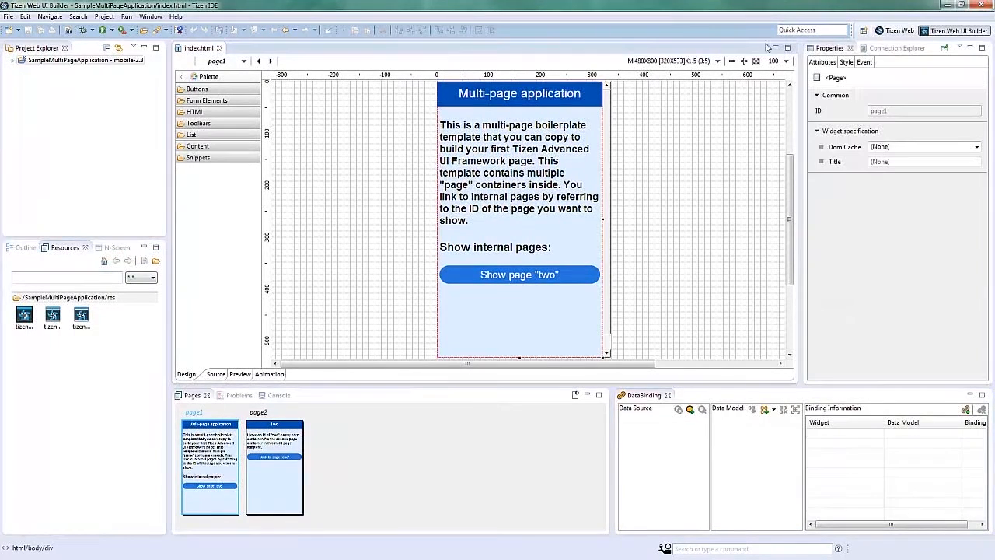
mouse_move(768, 38)
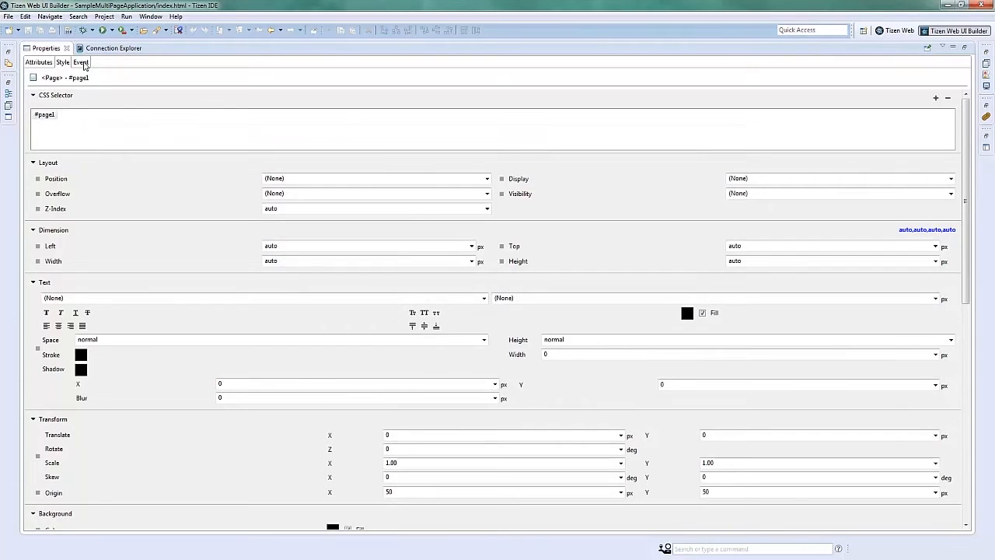
Show page1's Event properties listing PageCreate, PageShow and the other page events
left_click(84, 62)
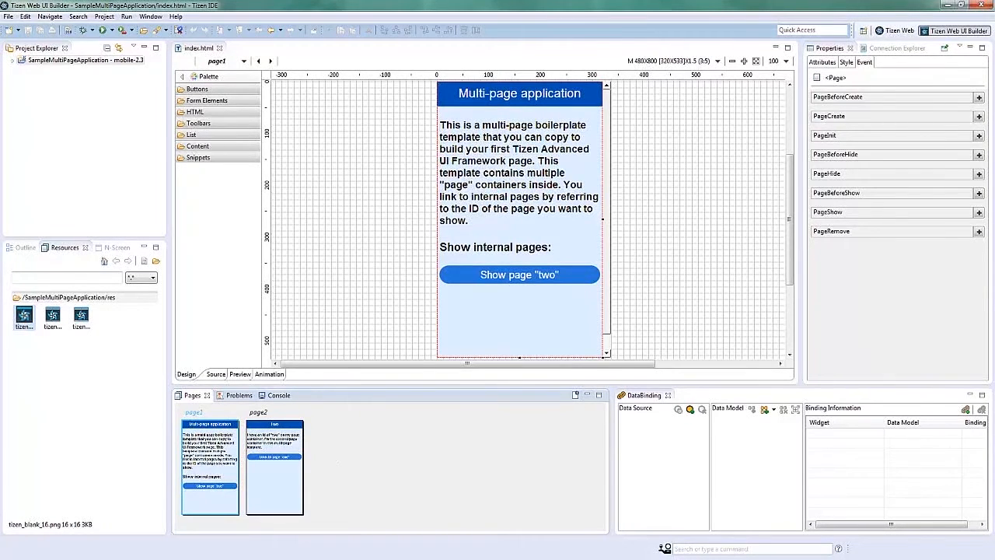
Show the Outline listing page1 and page2, then maximize the DataBinding workspace
left_click(25, 247)
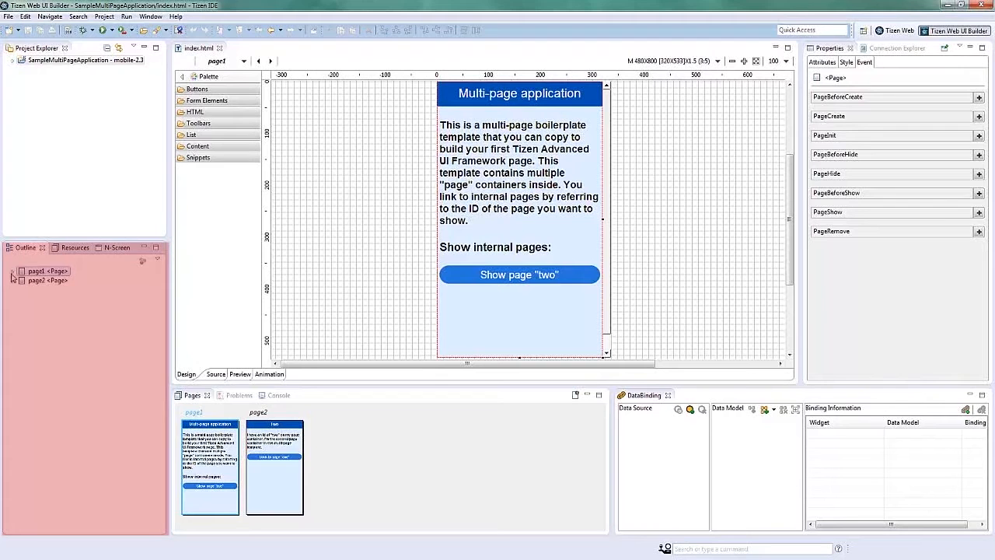
left_click(15, 271)
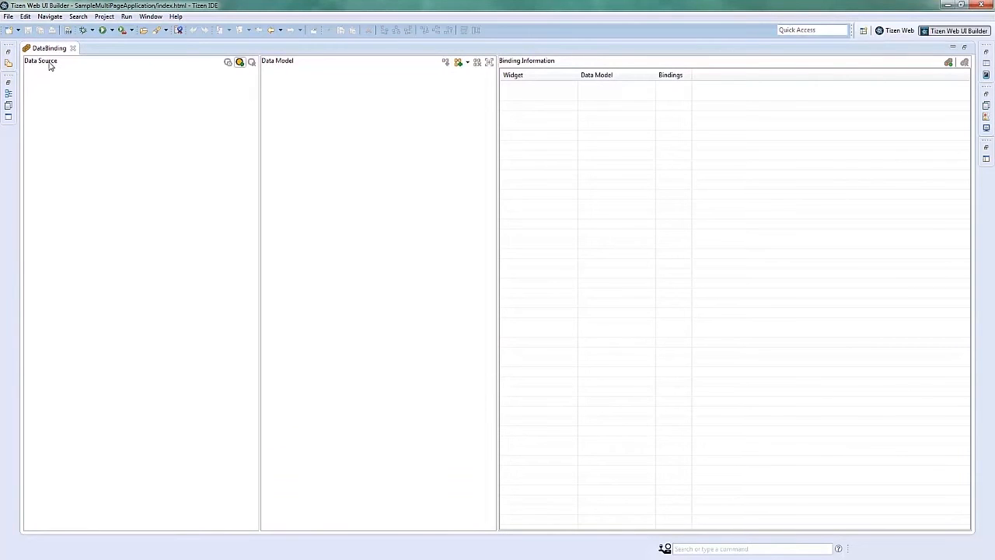
mouse_move(239, 62)
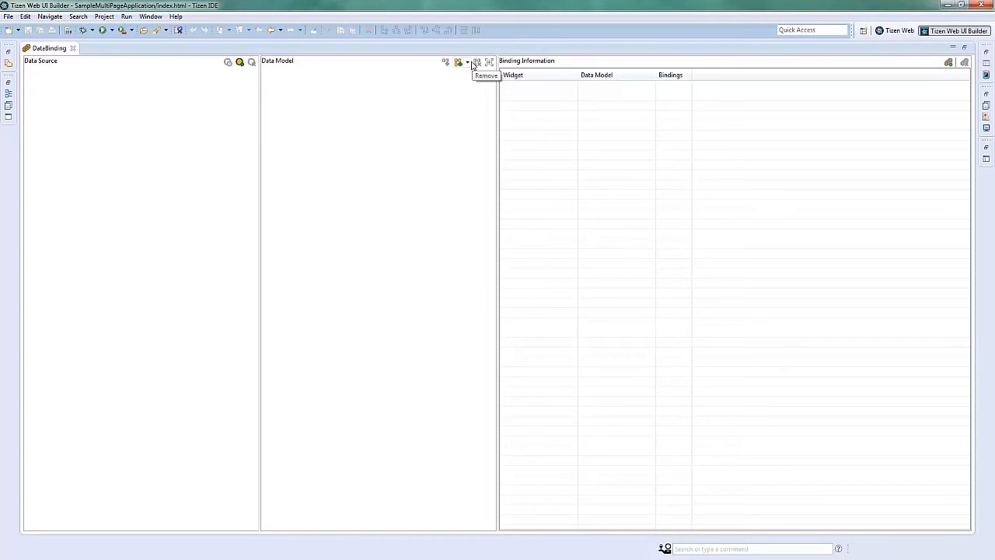
mouse_move(463, 154)
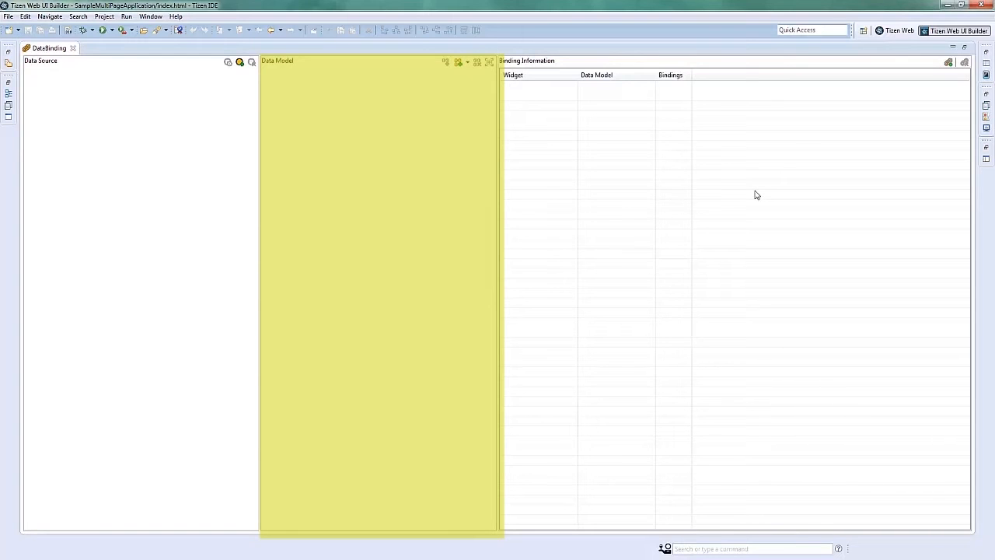
mouse_move(784, 201)
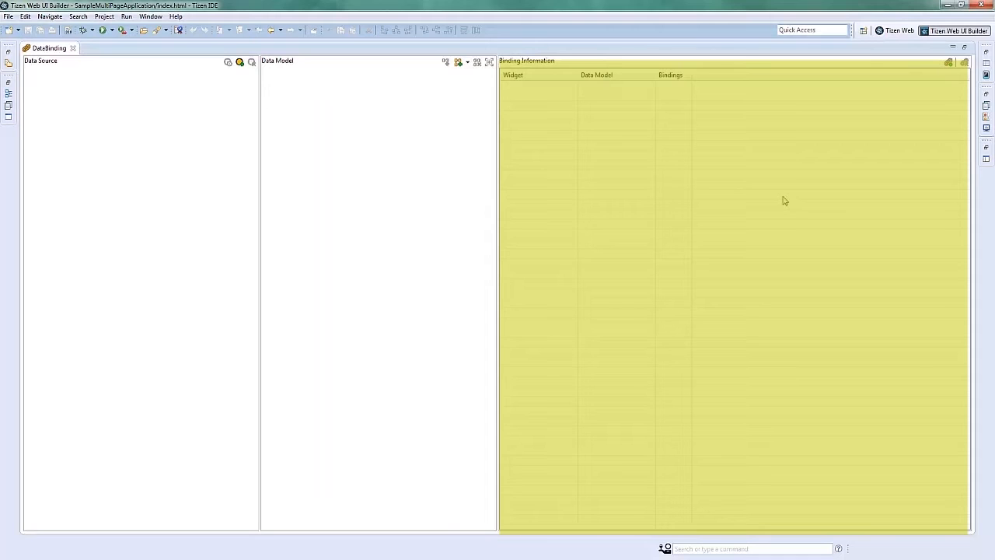
mouse_move(796, 196)
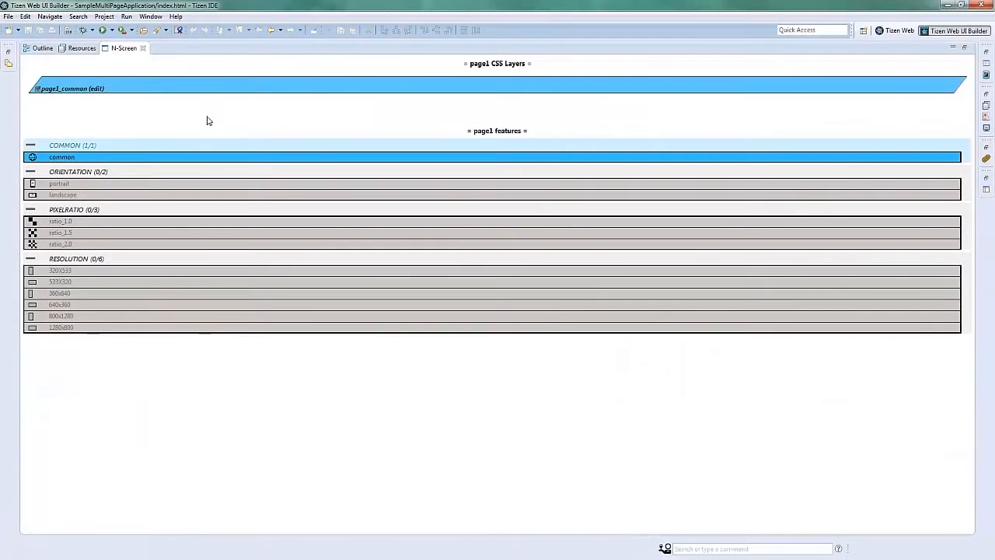
mouse_move(239, 353)
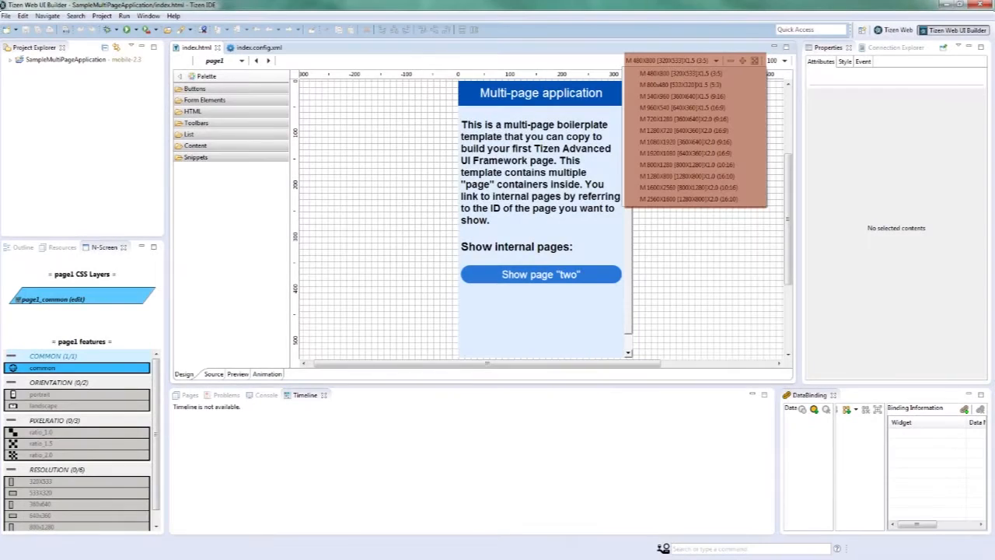
View index.config.xml with the supported devices, resolutions and orientations
left_click(260, 47)
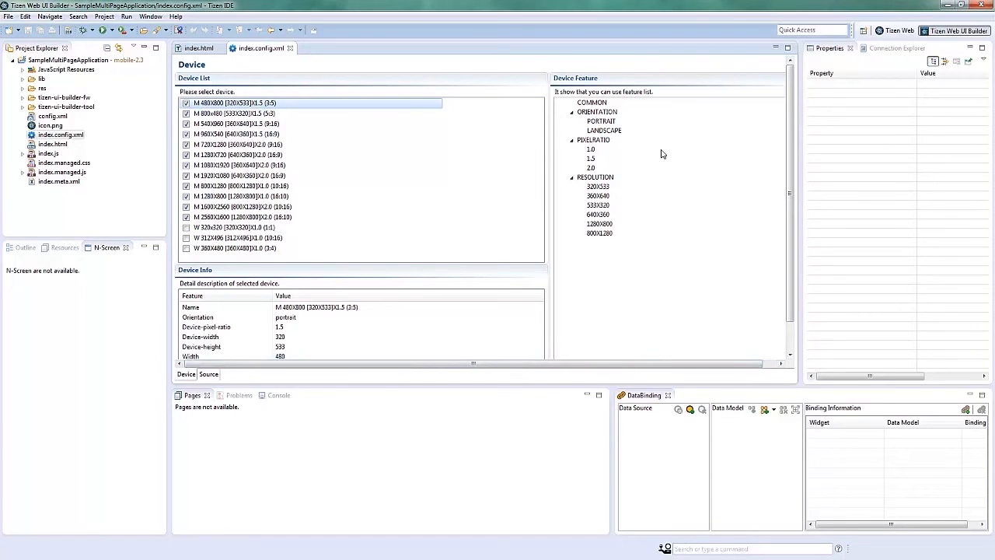
Return to the index.html designer for page1 with its animation timeline
left_click(193, 48)
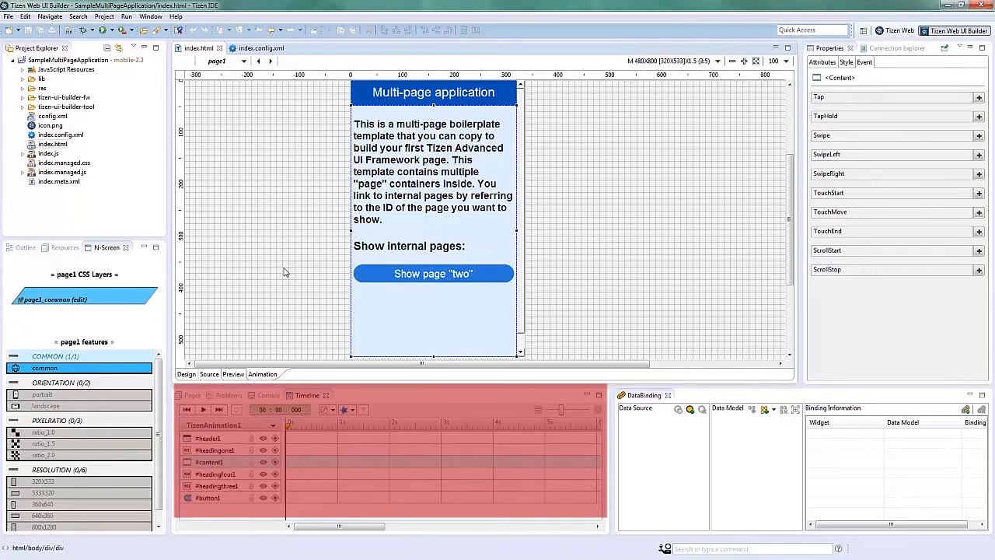
left_click(208, 462)
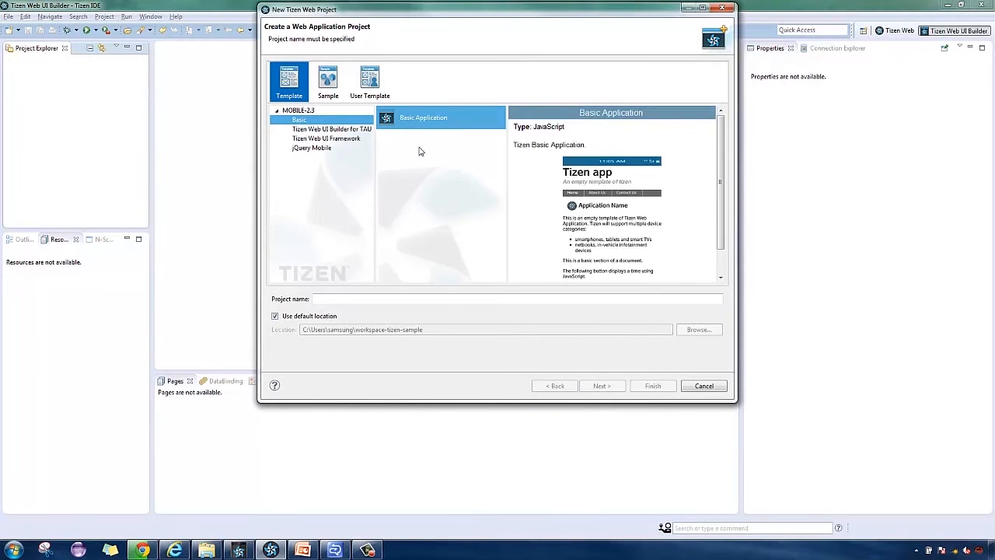
Create a Single Page Application project named webuisample from the UI Builder templates
left_click(326, 127)
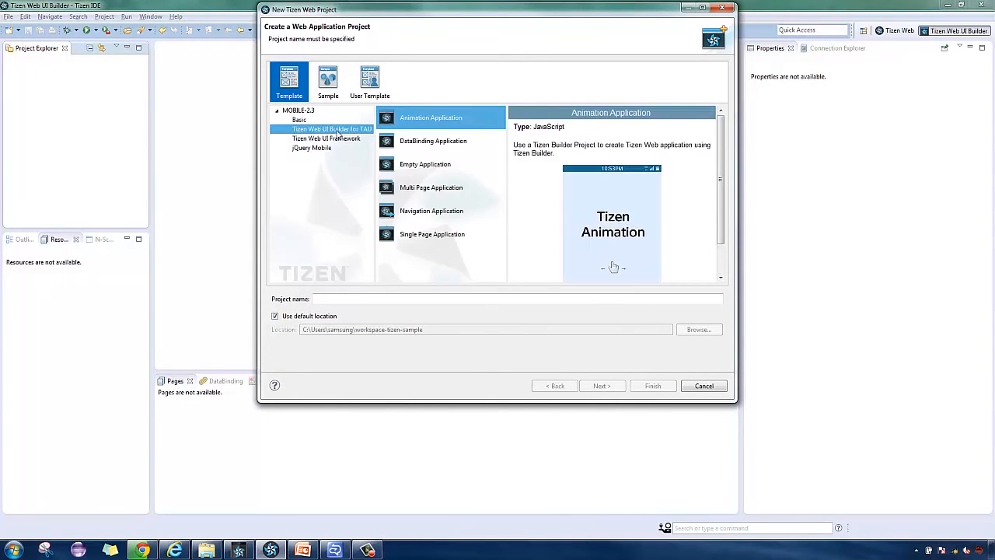
mouse_move(432, 239)
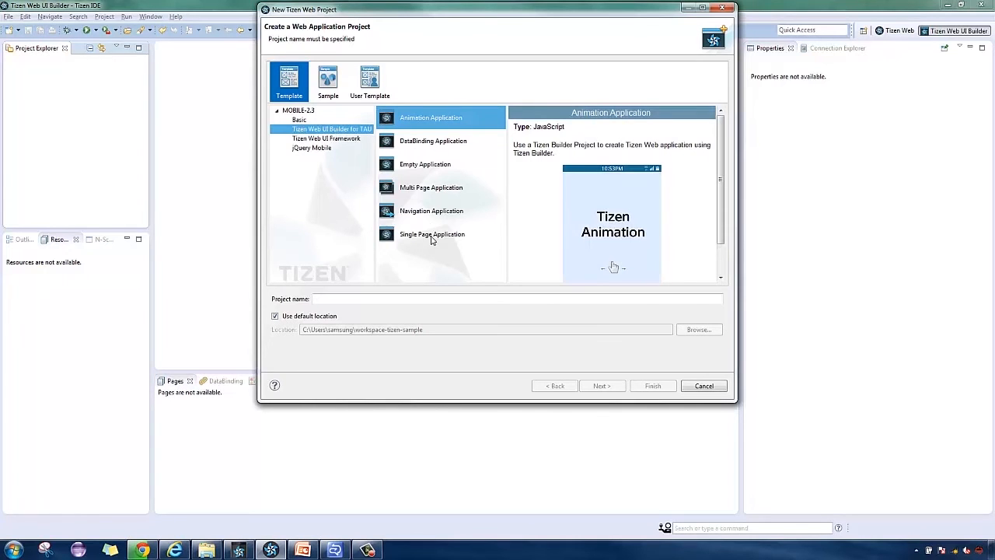
left_click(433, 233)
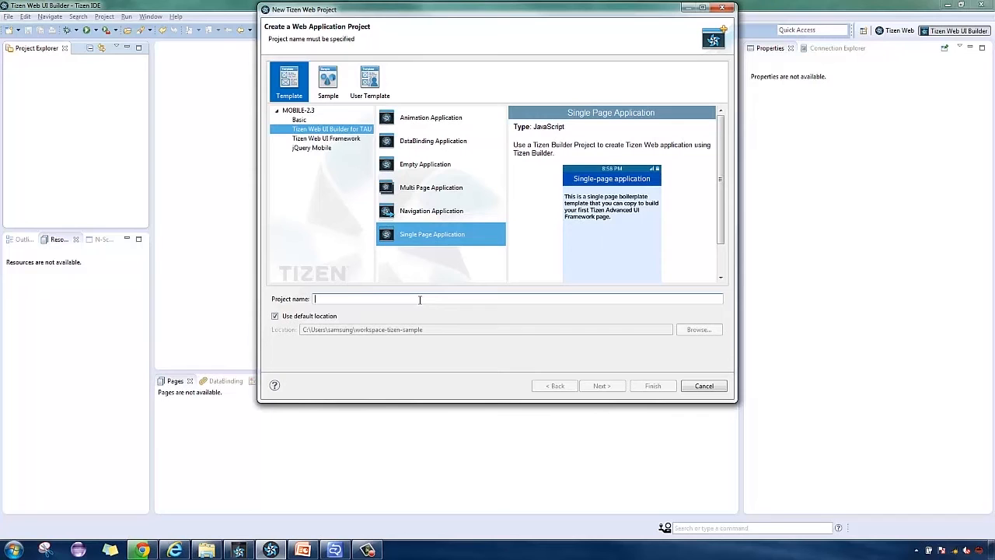
type("webuisample")
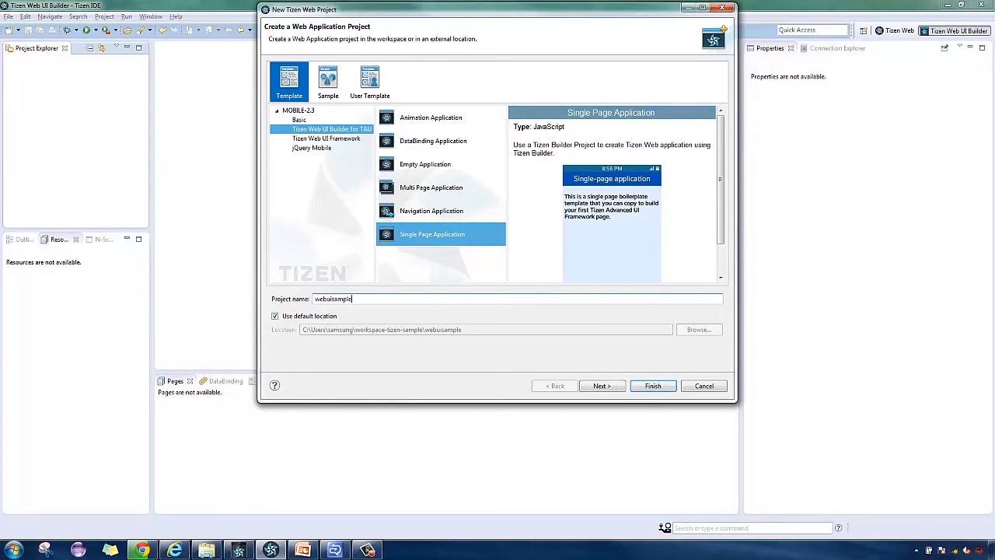
left_click(653, 386)
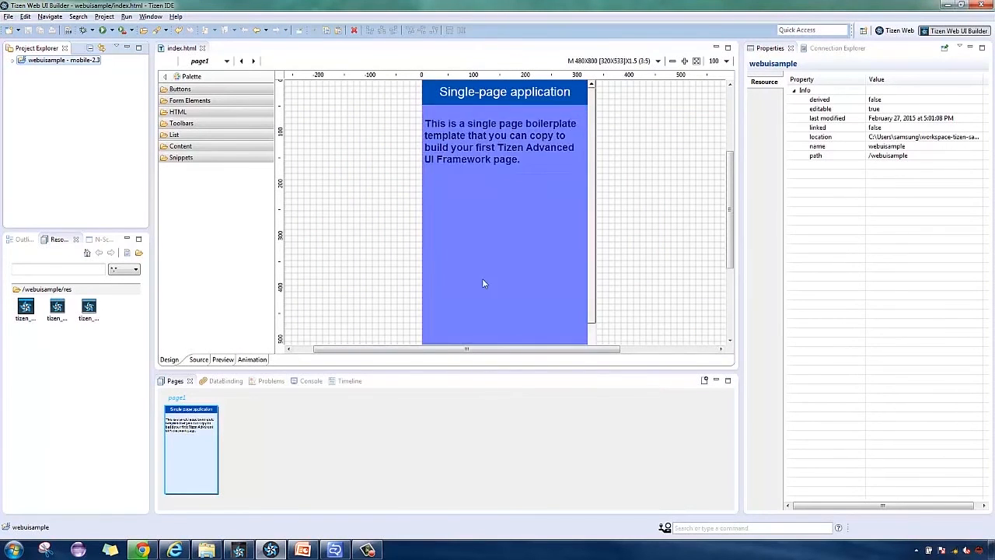
mouse_move(582, 306)
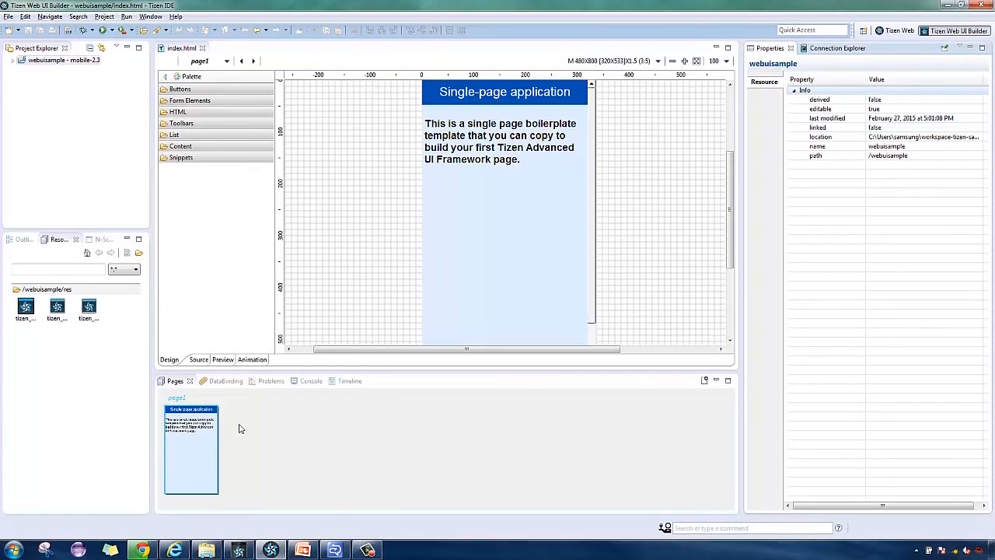
Glance at DataBinding, return to the Pages thumbnails and show the Outline listing page1
left_click(216, 381)
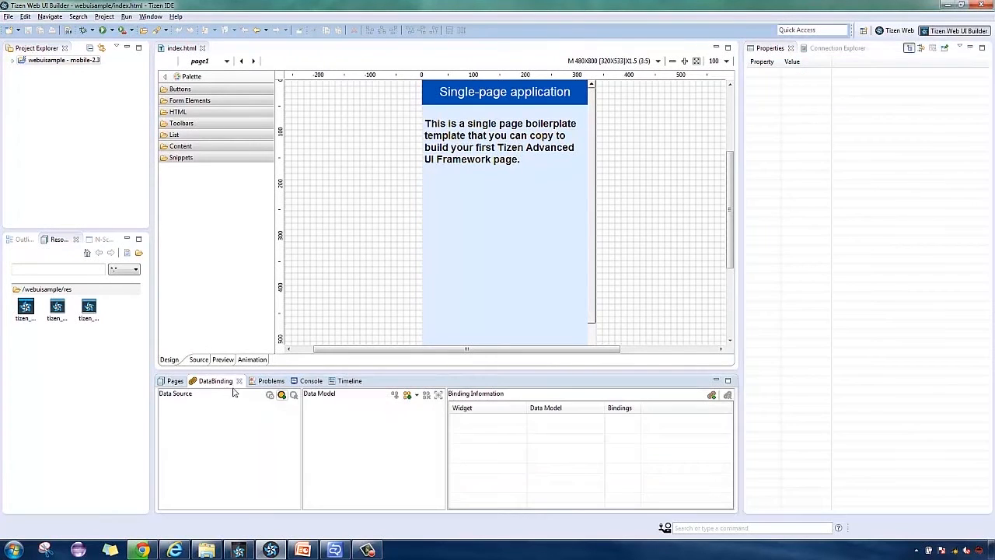
left_click(174, 381)
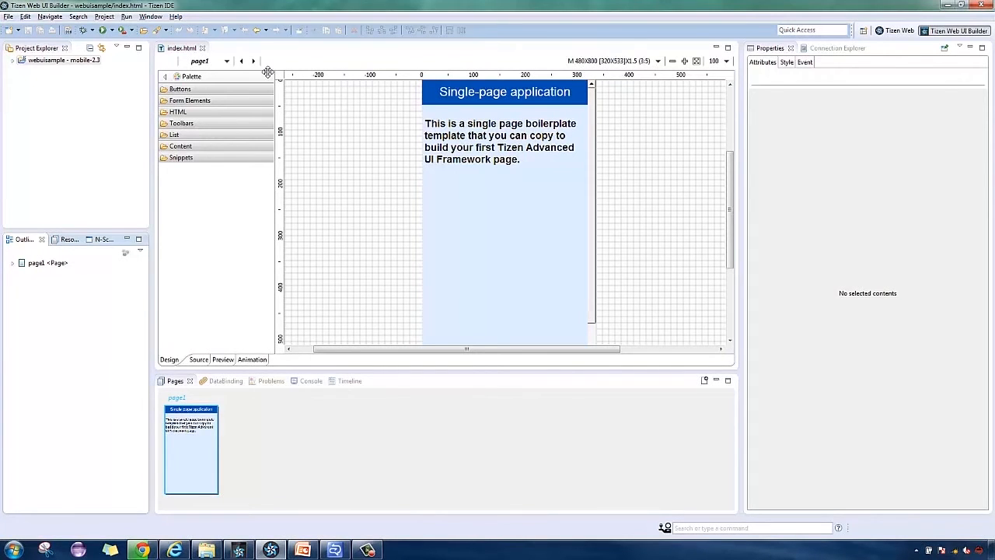
left_click(62, 61)
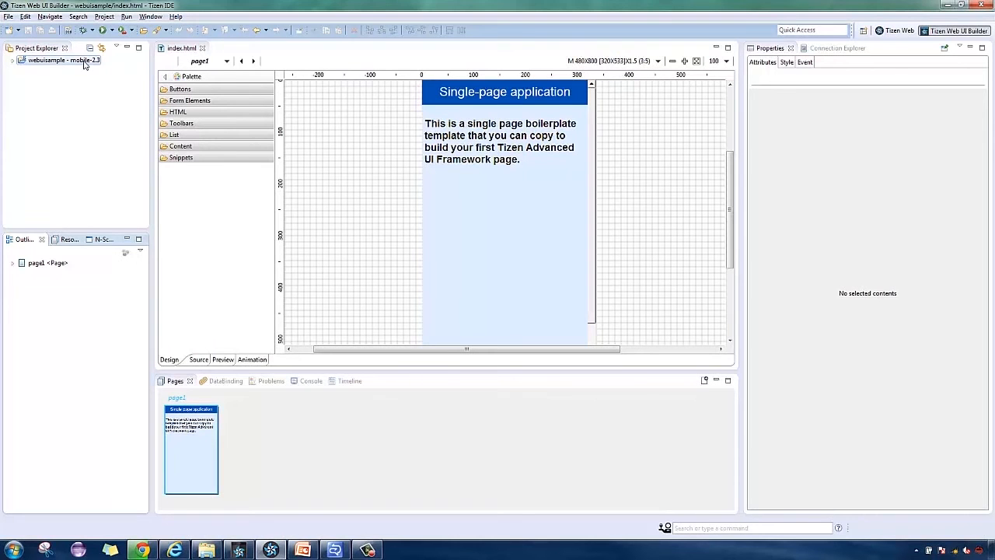
Start the New > Tizen Web UI Builder Page wizard targeting the webuisample project
right_click(56, 60)
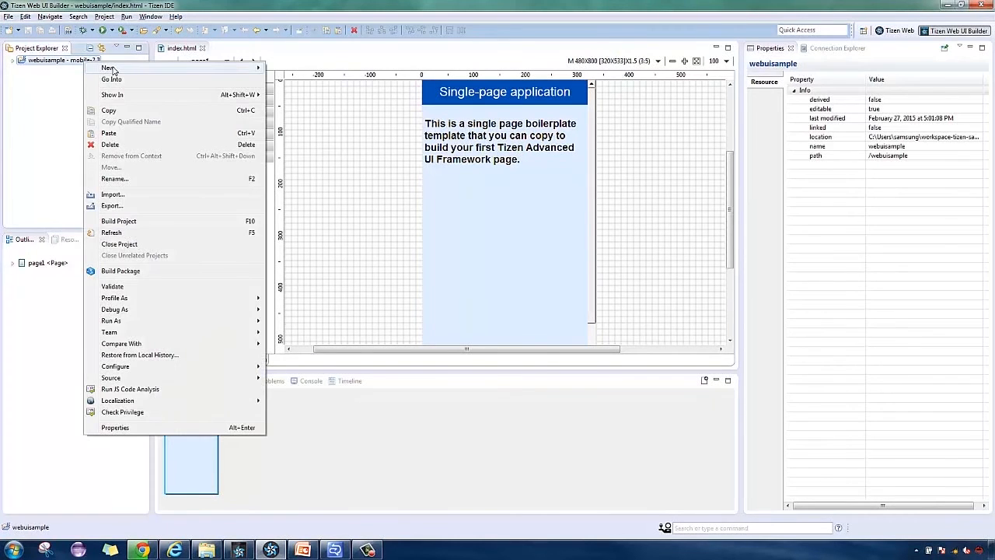
left_click(111, 68)
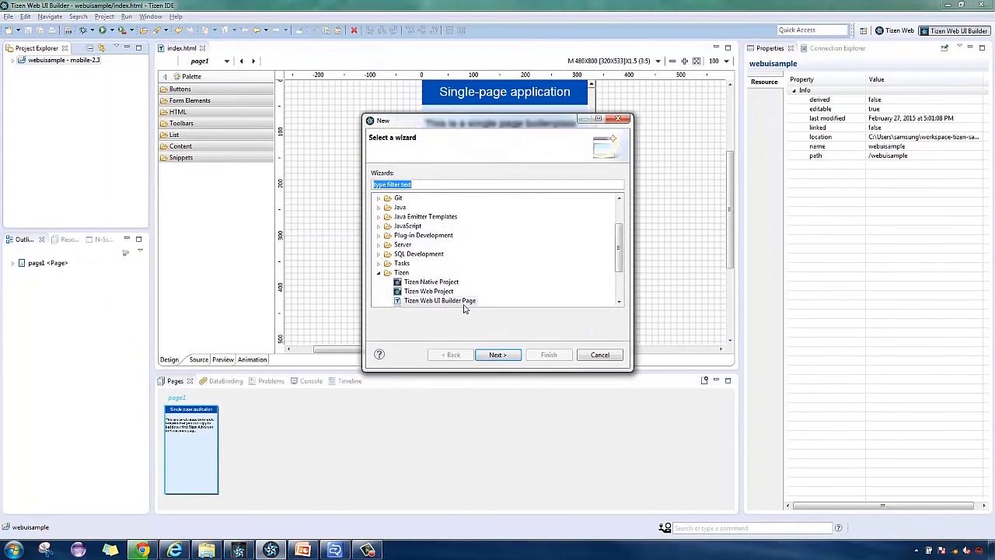
left_click(498, 354)
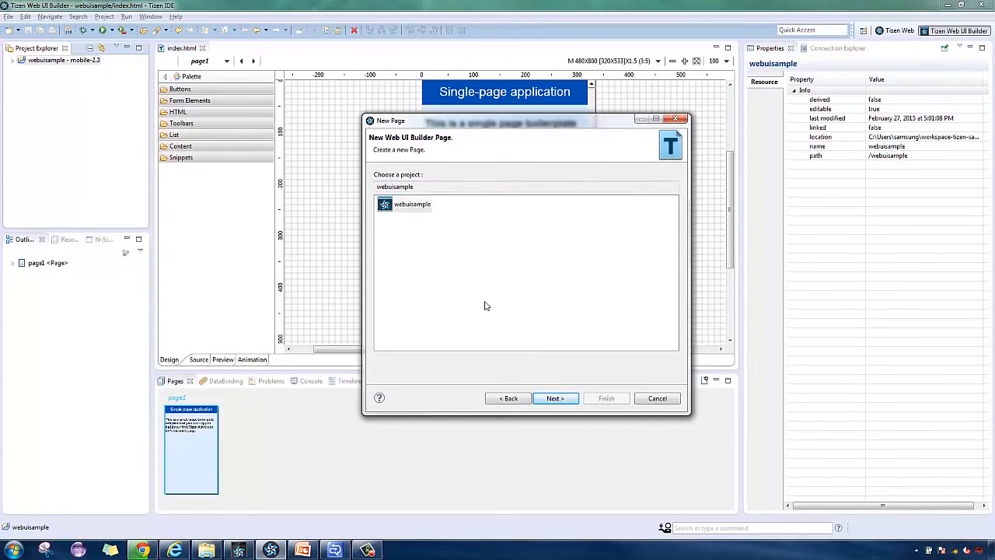
left_click(555, 398)
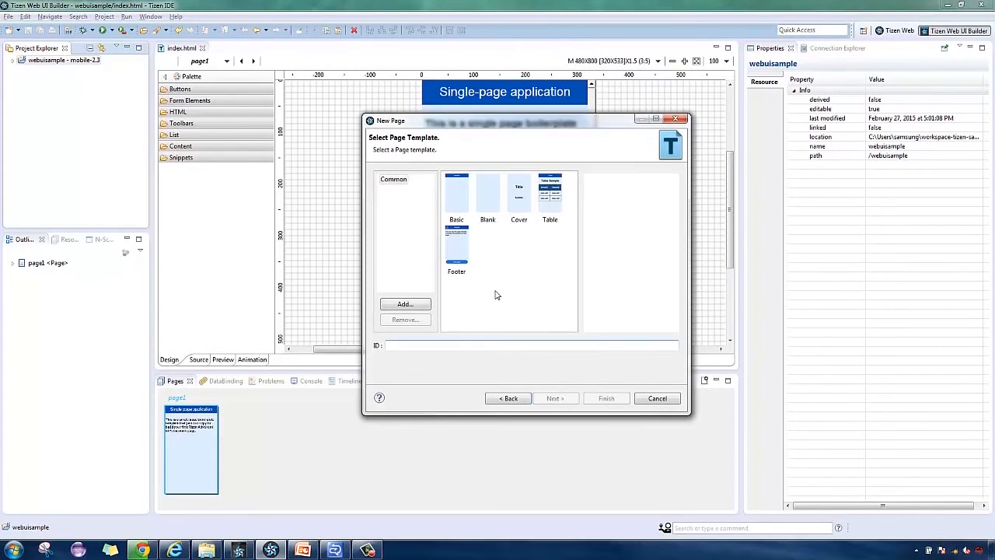
Add a Basic-template page with ID nextpage to the project
left_click(457, 193)
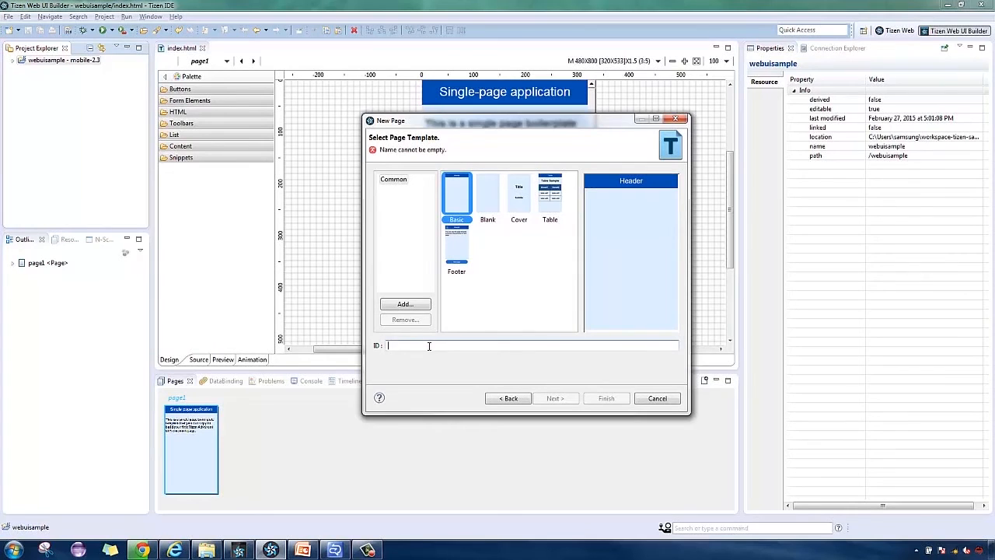
type("nexp")
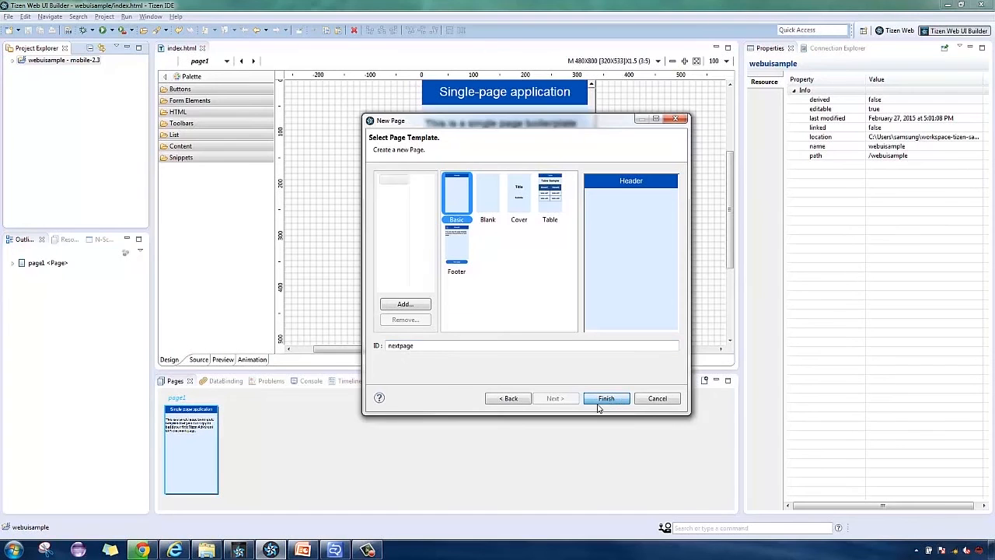
left_click(606, 398)
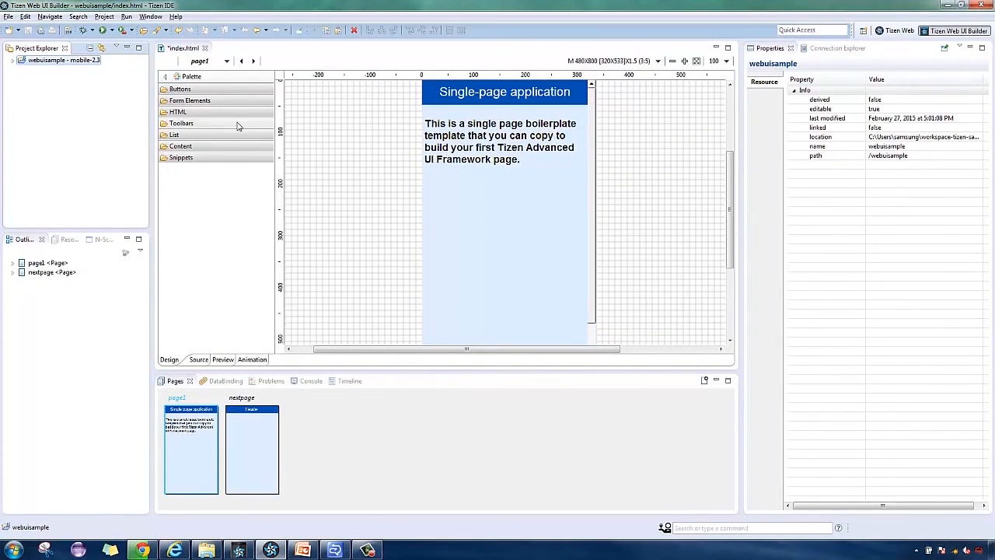
Place a Button widget on page1 and set its Text to 'next'
left_click(181, 89)
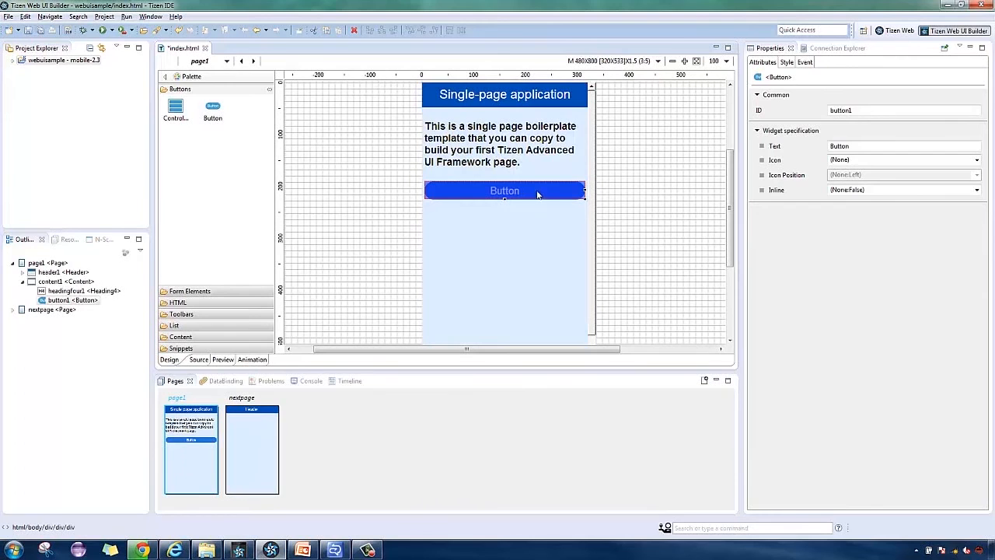
left_click(901, 146)
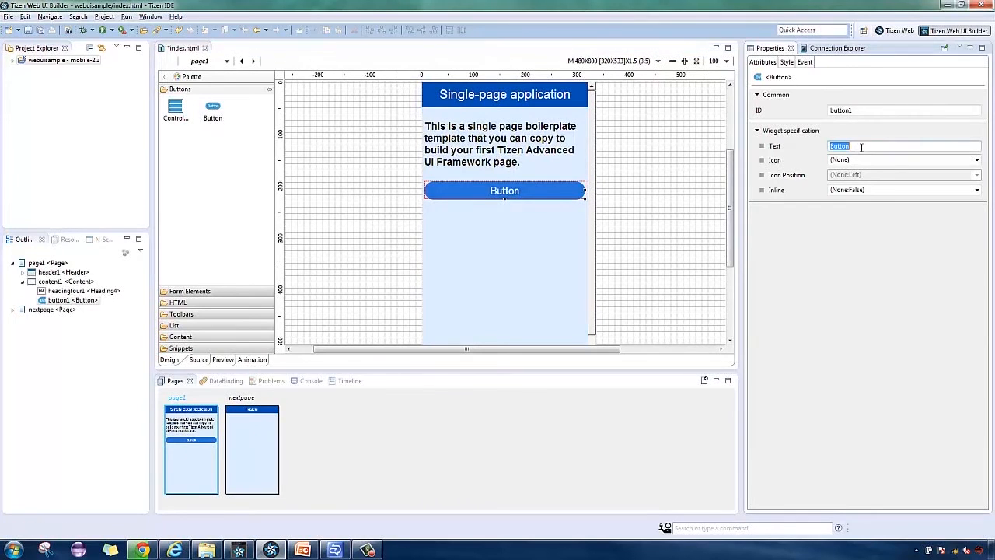
type("next")
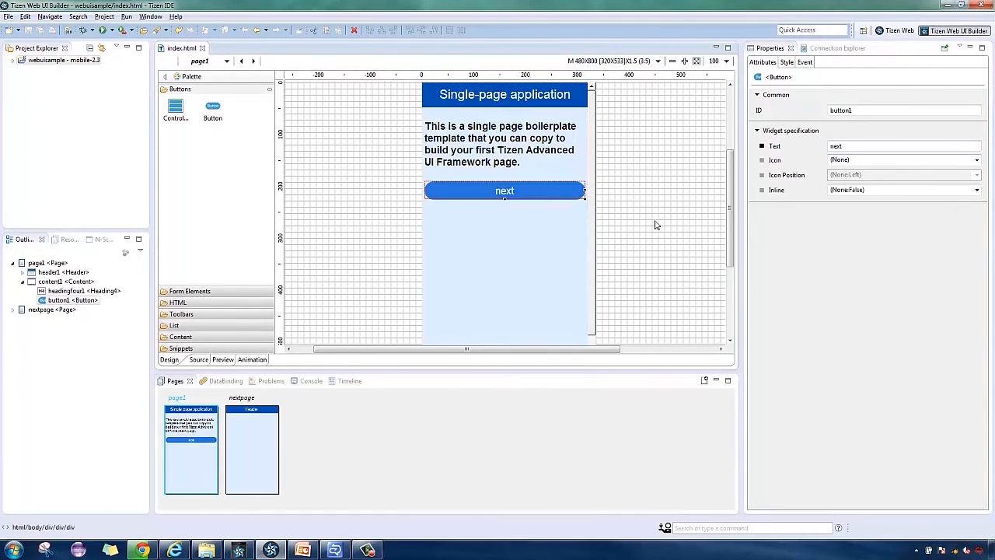
mouse_move(774, 78)
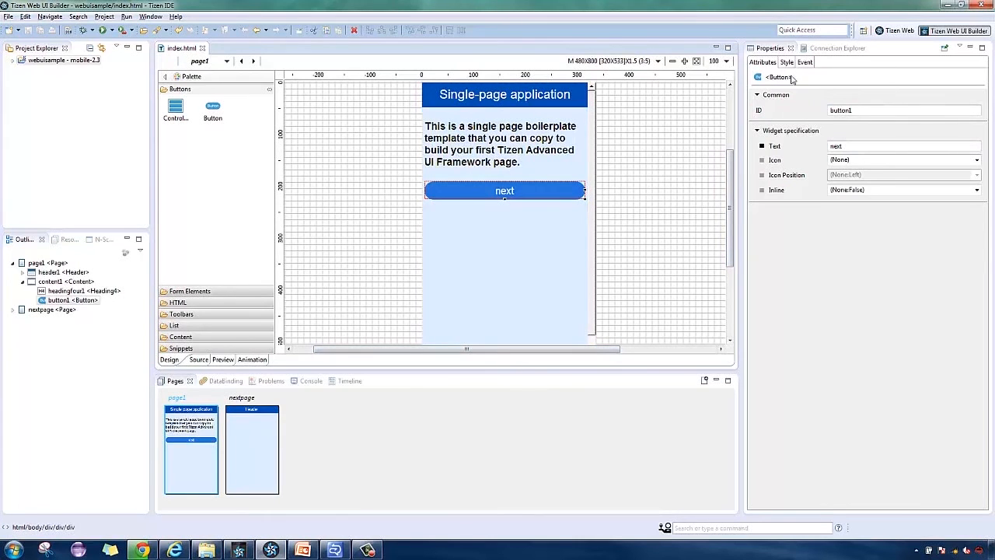
Give the next button a Tap event with action Go to Page
left_click(812, 62)
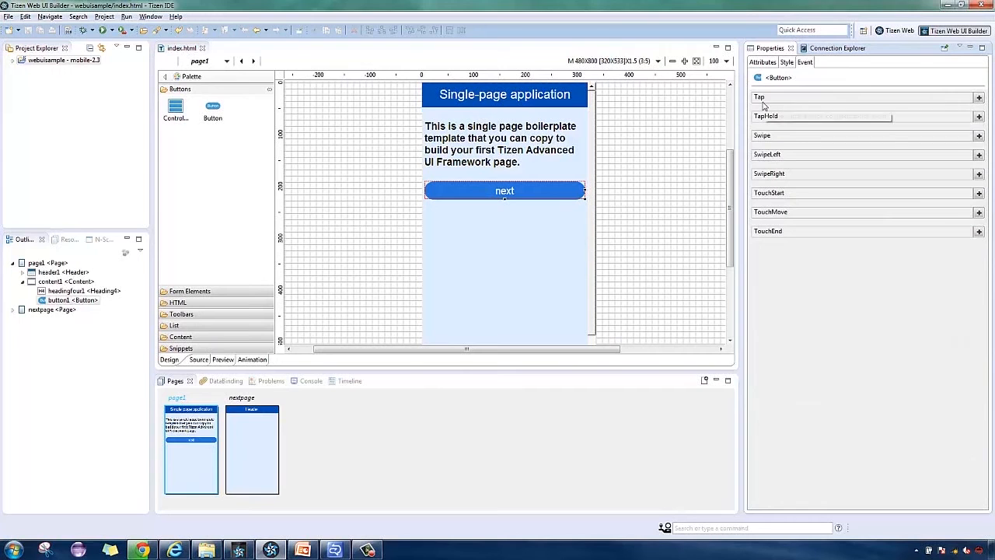
left_click(979, 96)
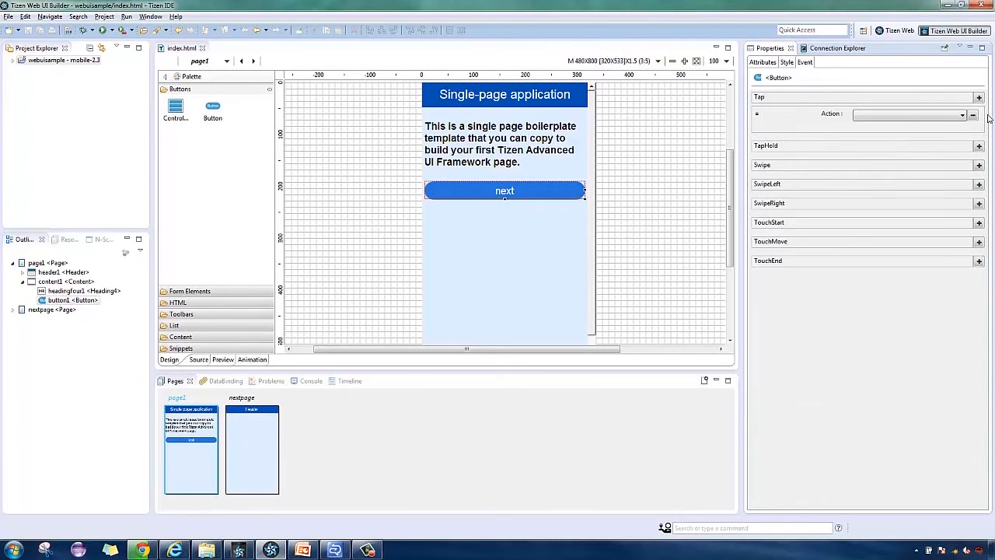
left_click(961, 115)
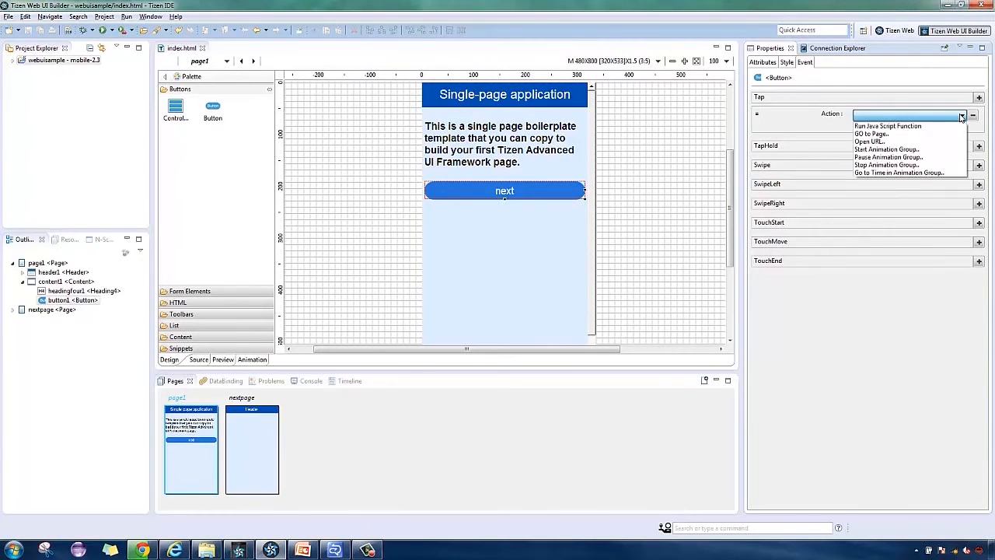
left_click(871, 134)
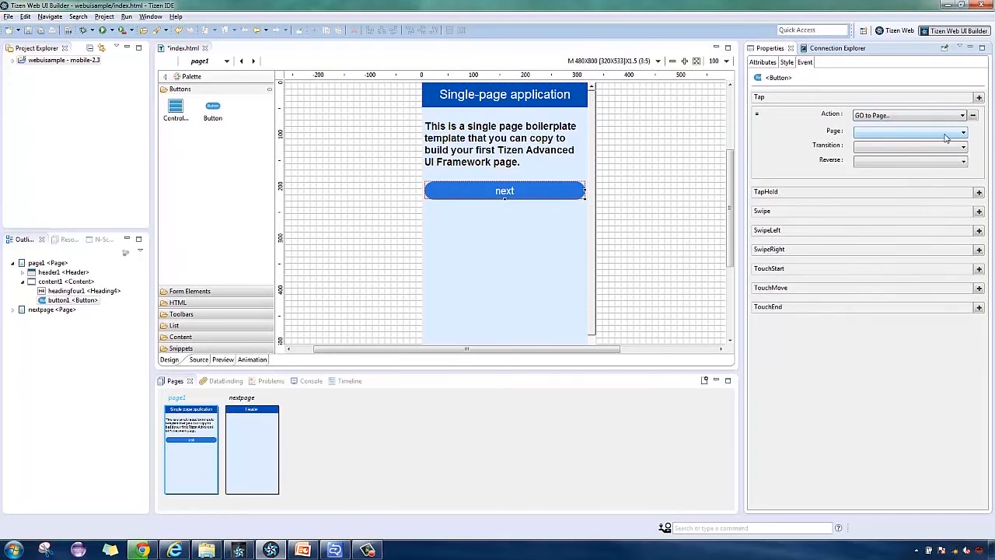
Set the Tap destination to nextpage with pop transition and reverse true
left_click(957, 131)
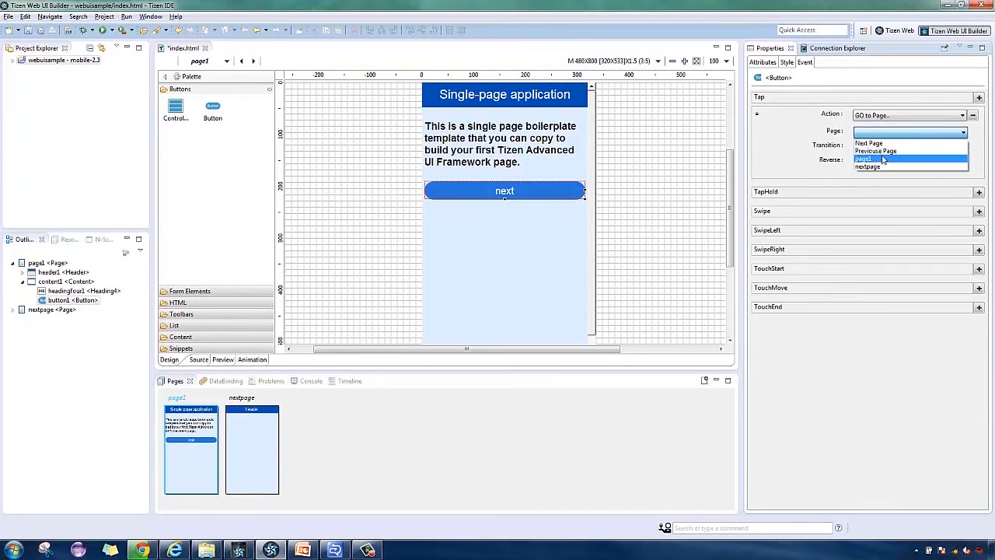
left_click(875, 168)
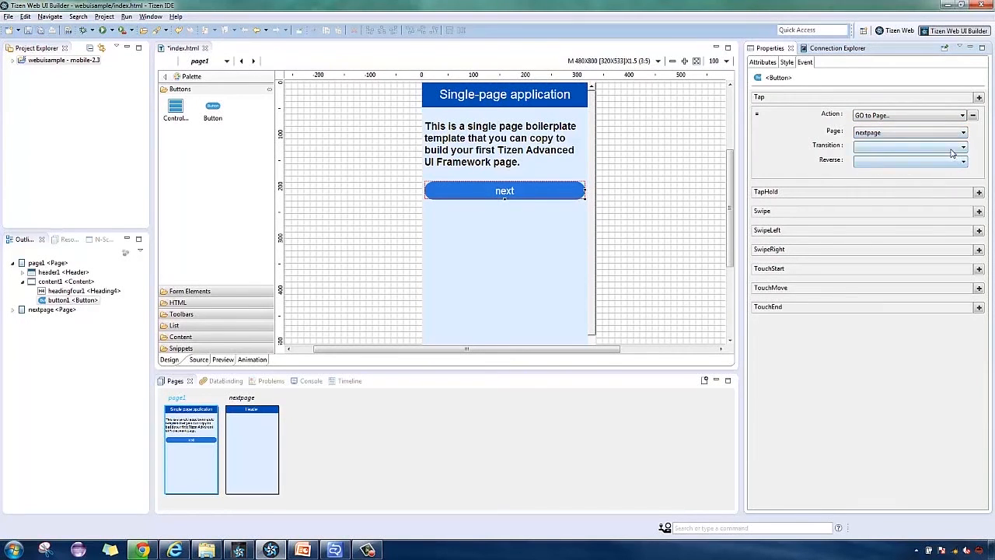
left_click(960, 160)
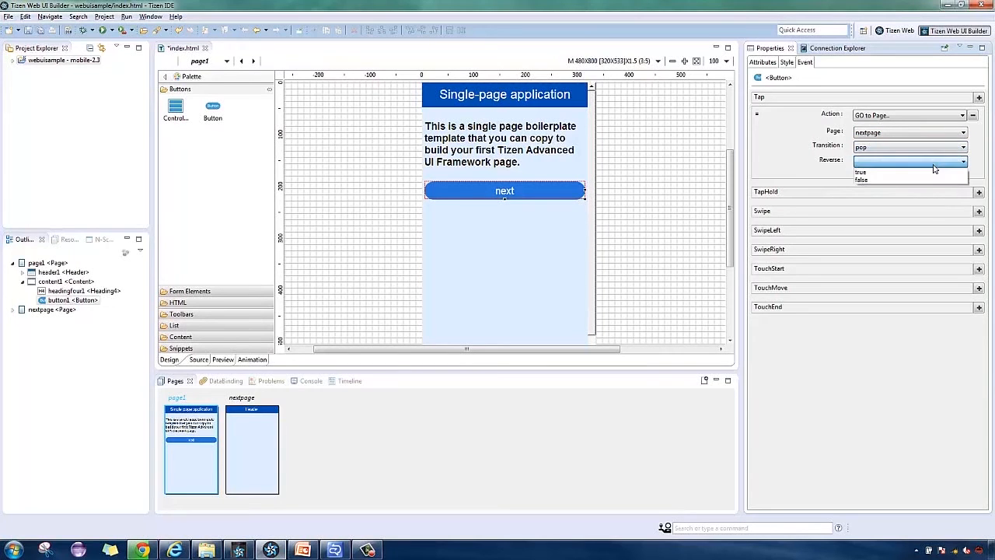
left_click(861, 171)
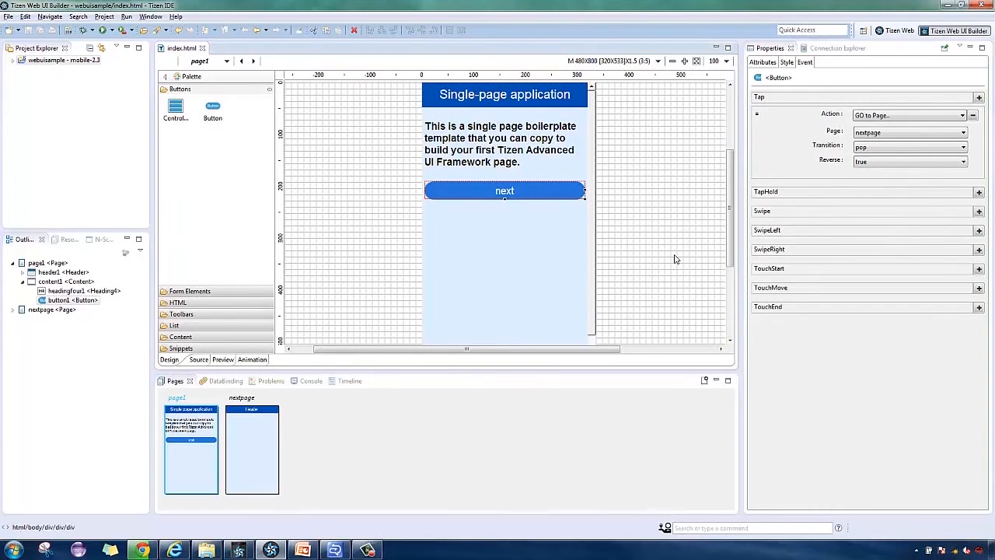
Add a new static data source with a first field named data
left_click(215, 381)
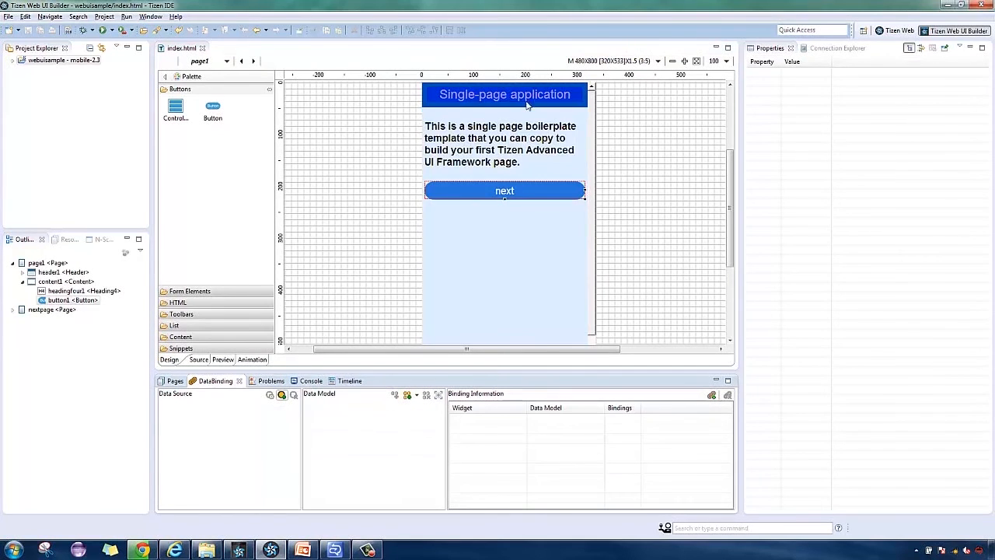
mouse_move(482, 102)
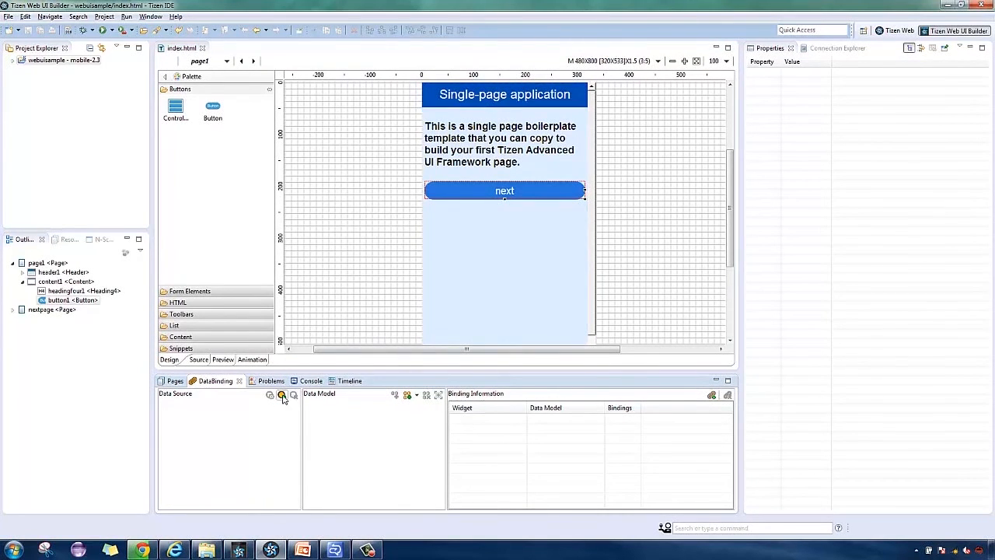
left_click(283, 395)
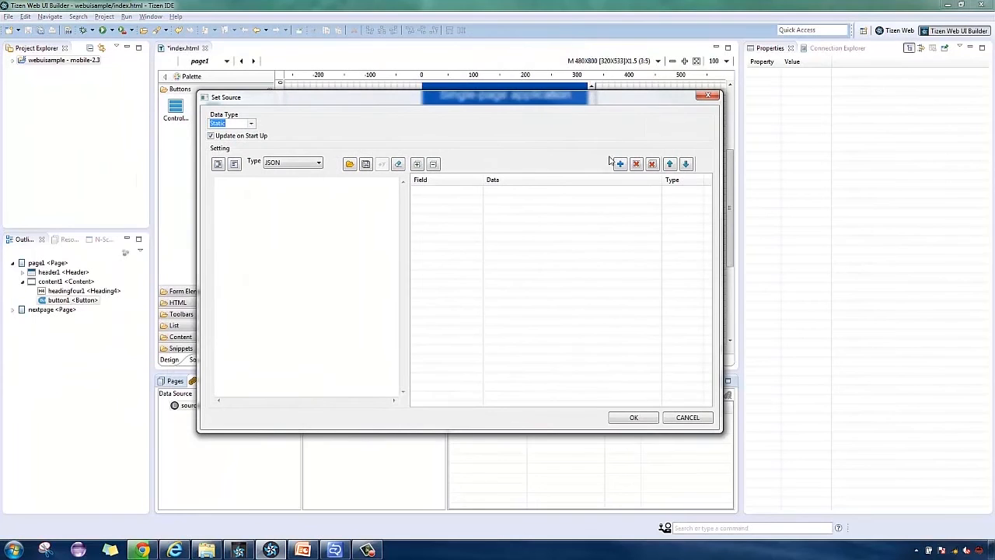
left_click(619, 163)
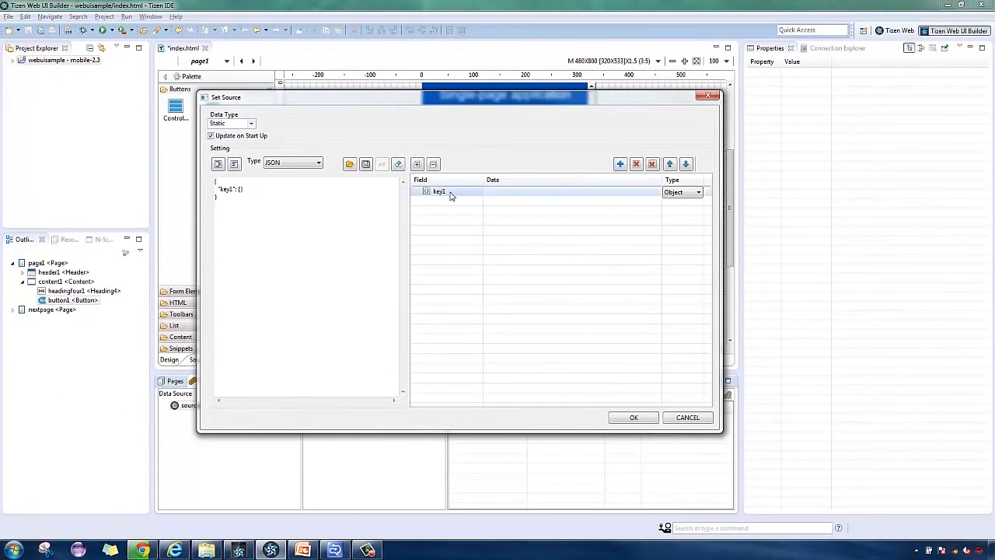
type("data1")
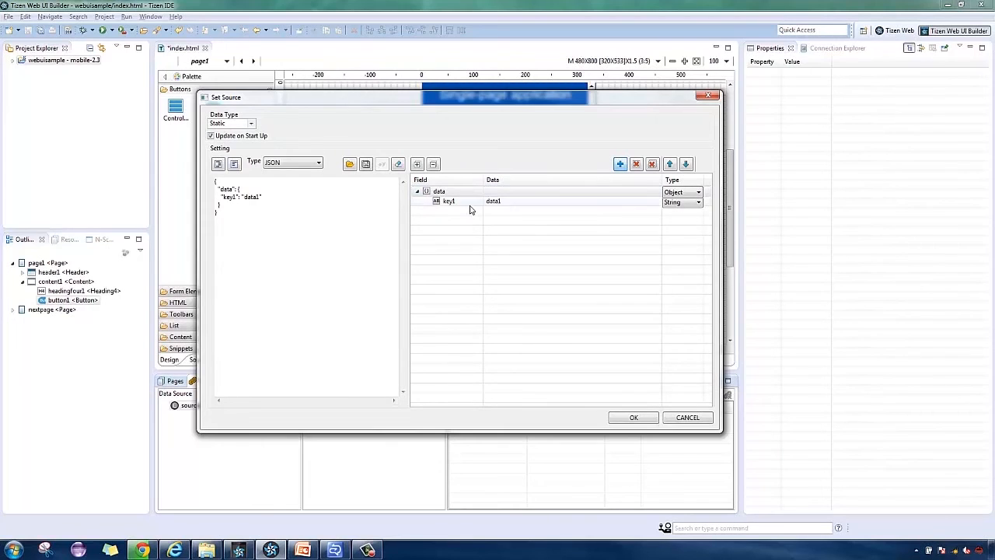
Give data a child field header set to 'first page' and confirm the source
double_click(447, 201)
type("first")
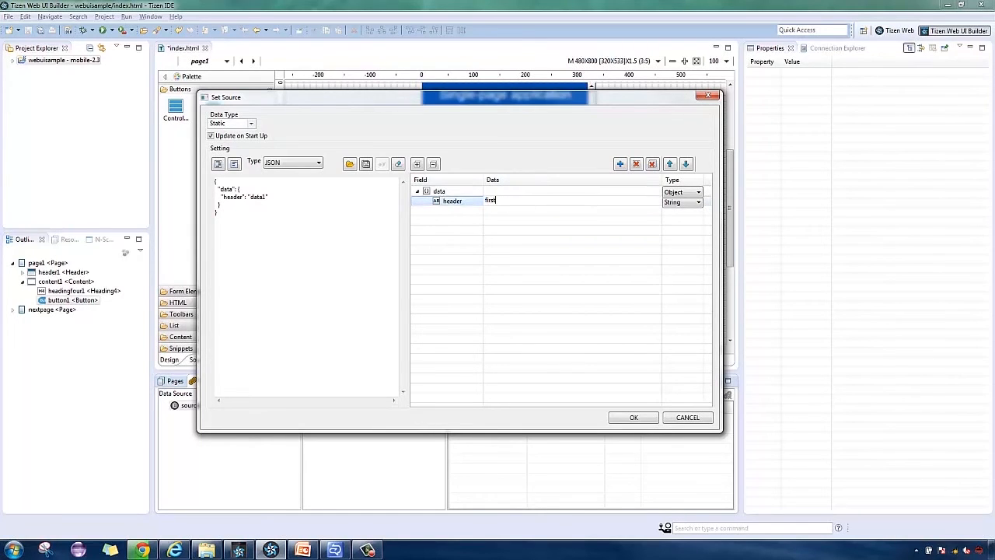
type("page")
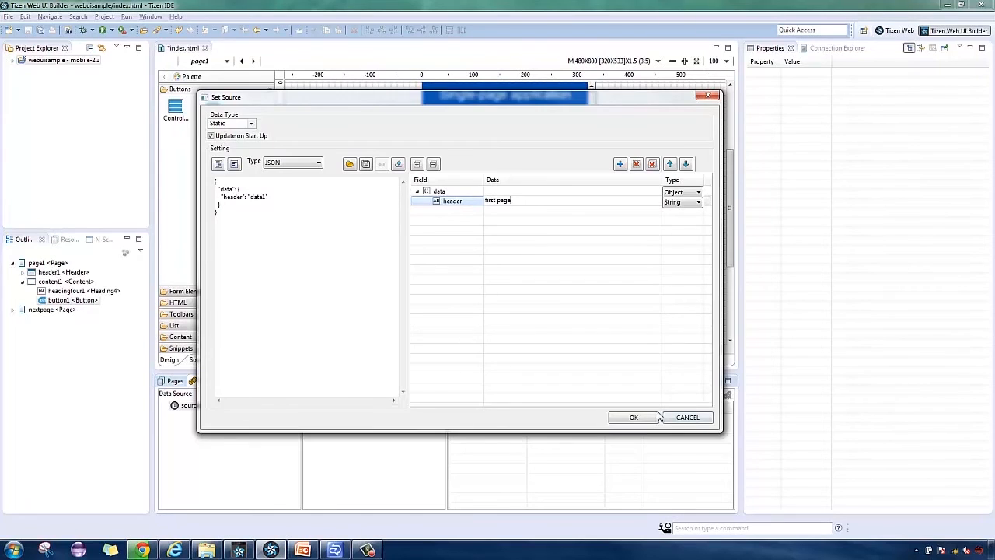
left_click(635, 416)
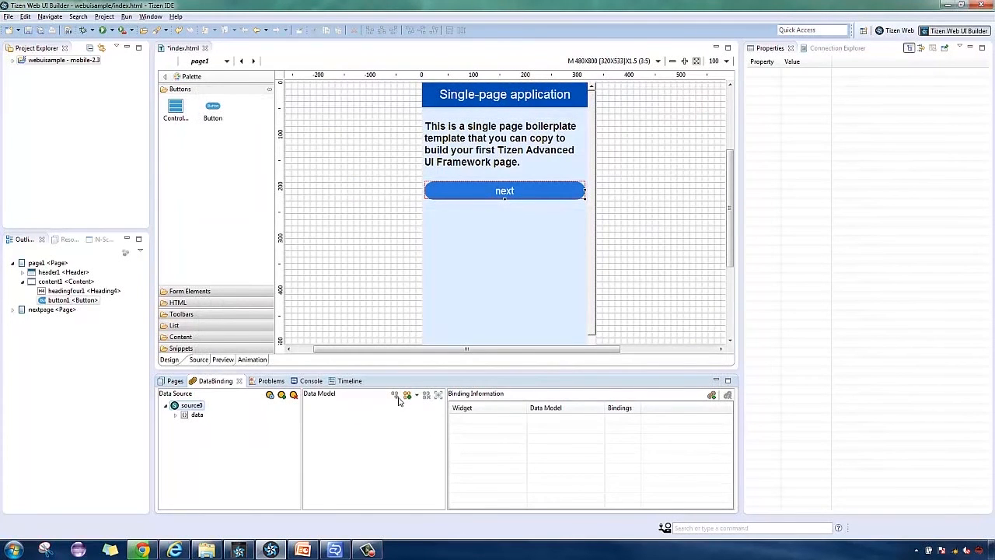
Create model0 from source0 in the DataBinding view and select its data node
left_click(404, 396)
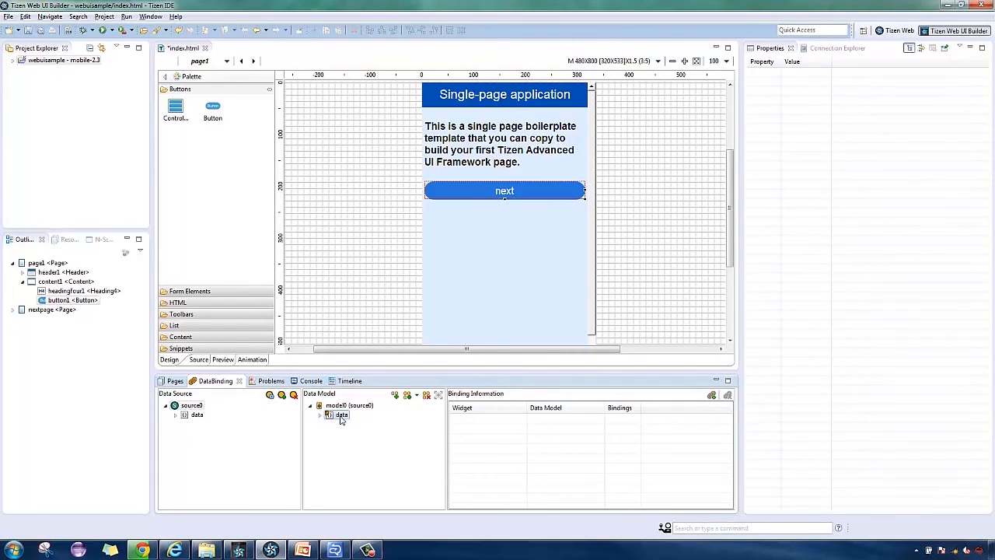
left_click(320, 415)
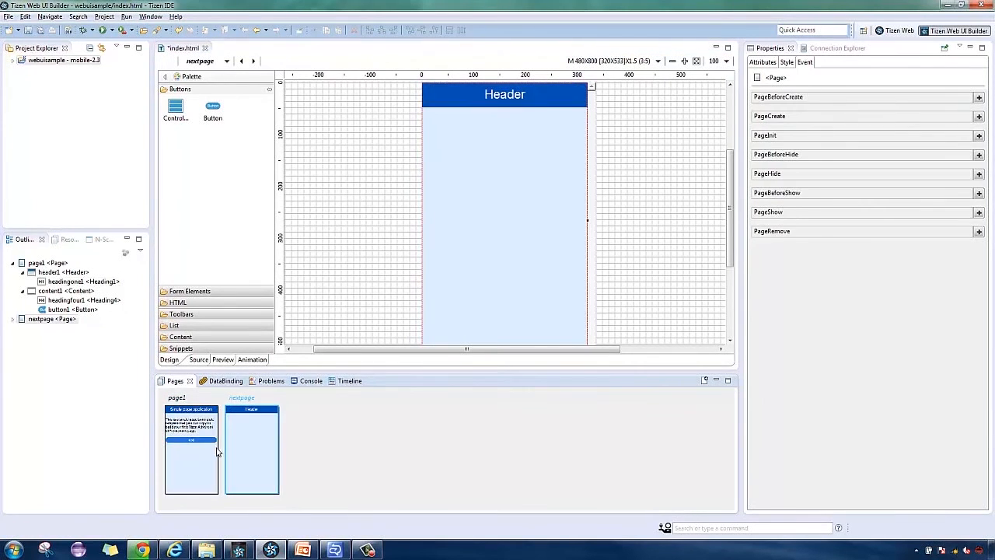
Set the nextpage header heading's Text attribute to 'another page'
scroll("down", 3)
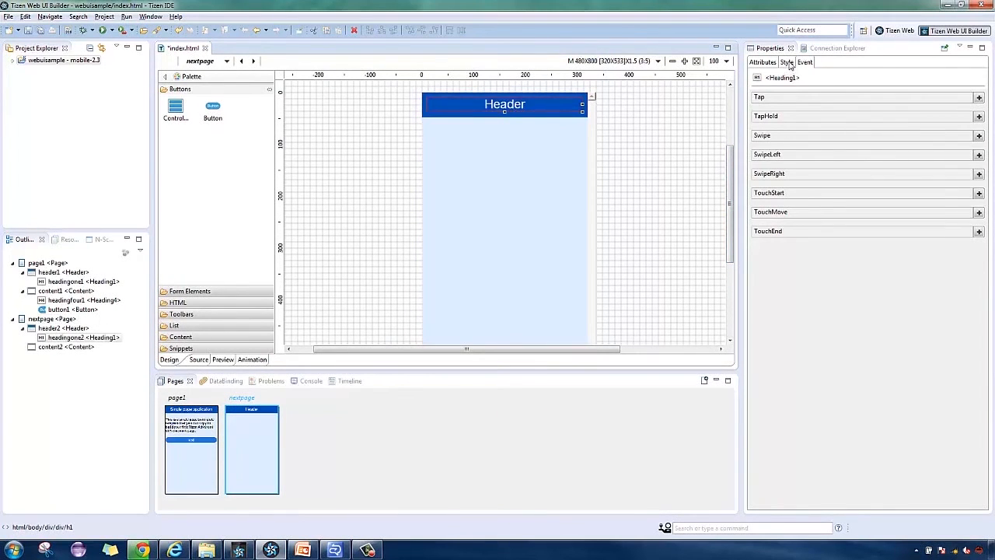
left_click(755, 62)
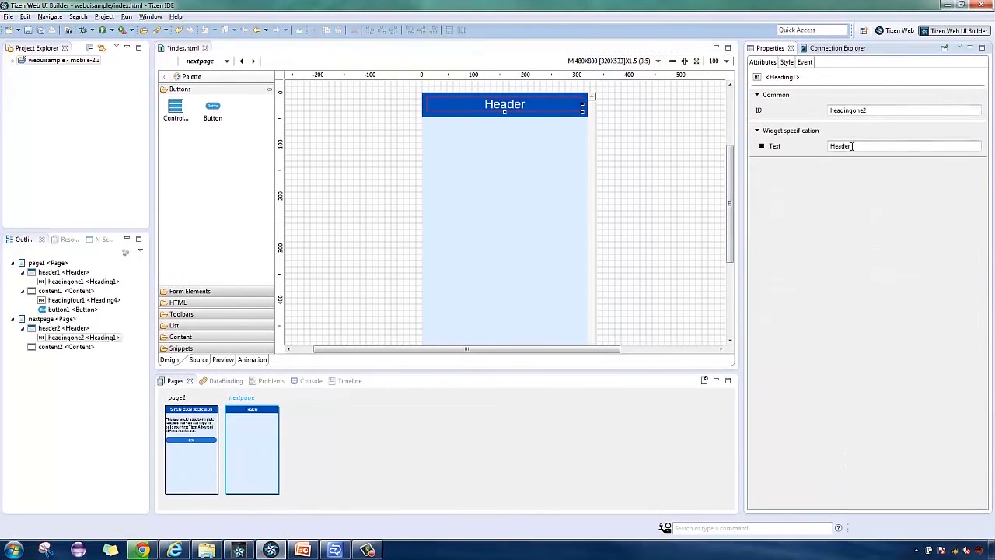
type("end")
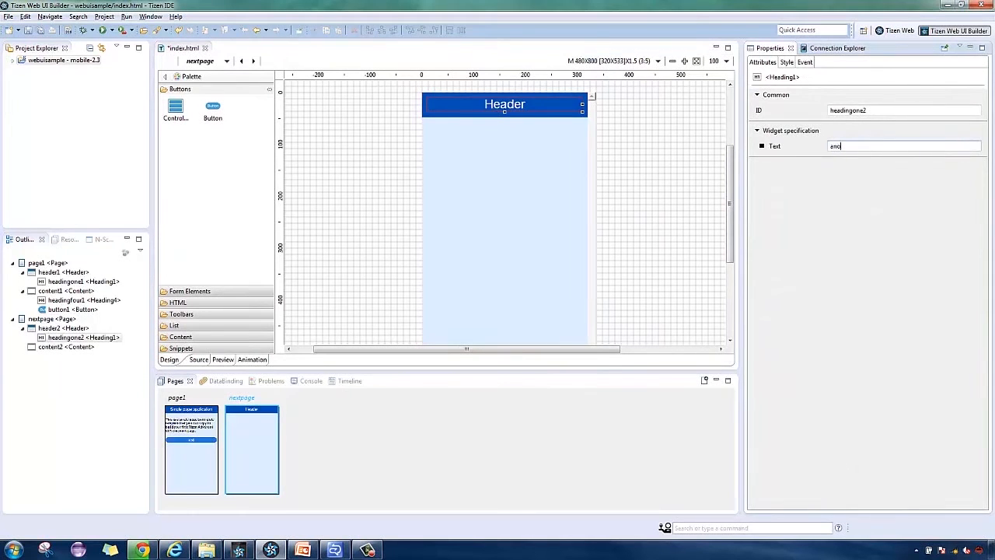
type("another page")
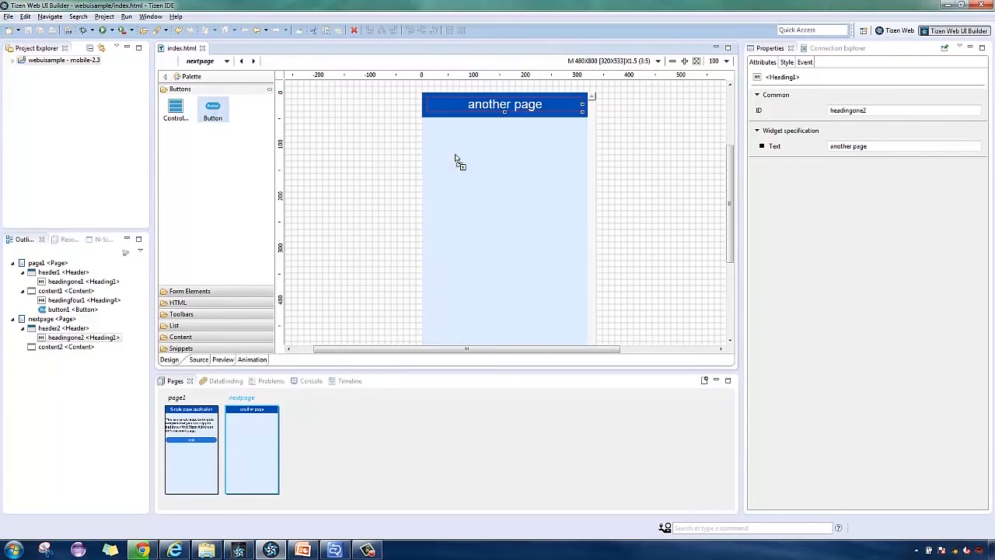
Place a Button under the header, set its Style Position mode, and label it 'animate'
left_click_drag(211, 106, 504, 128)
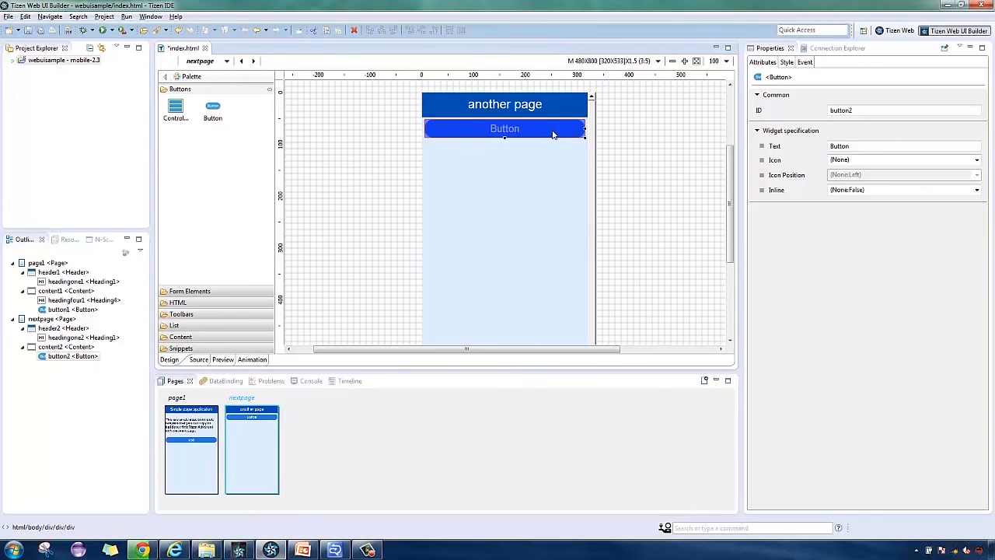
left_click(785, 63)
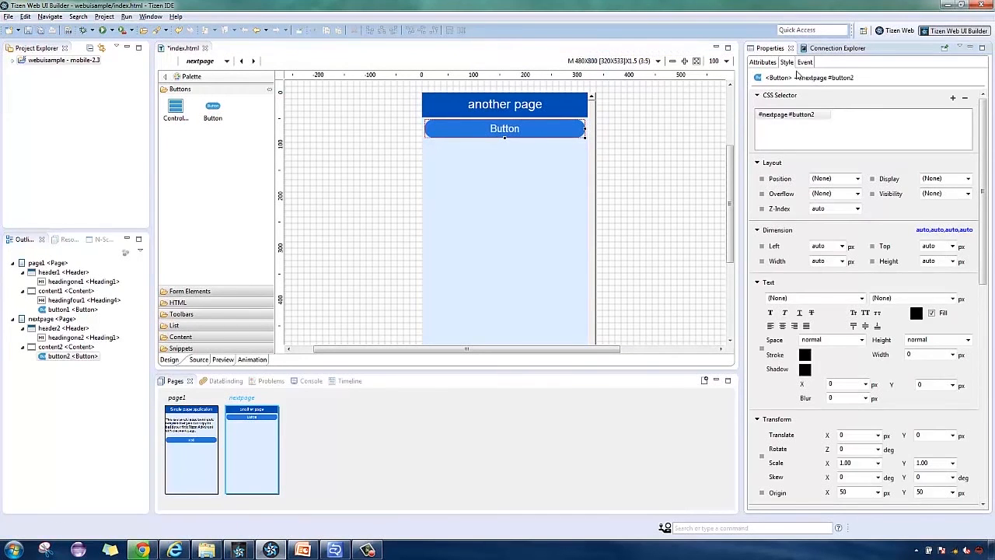
left_click(854, 179)
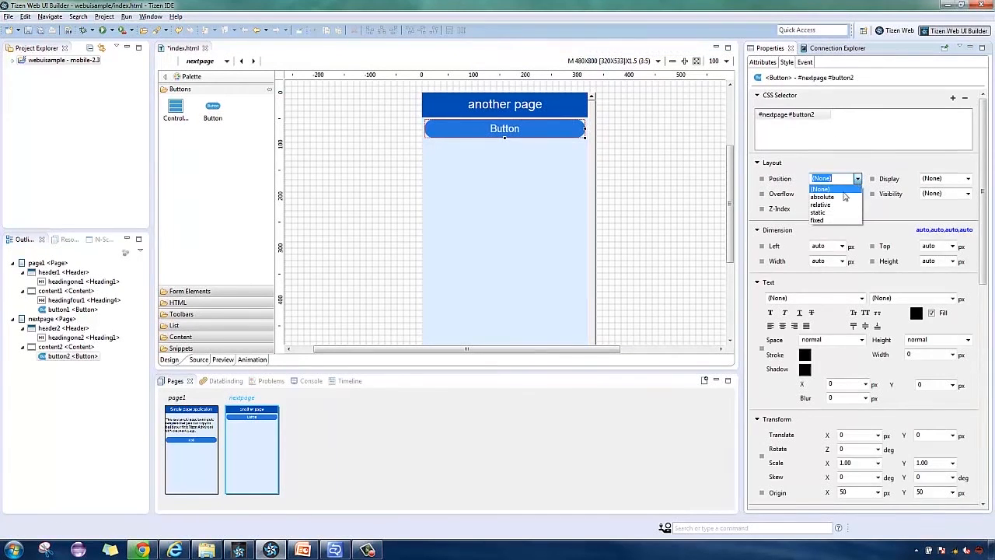
left_click(821, 196)
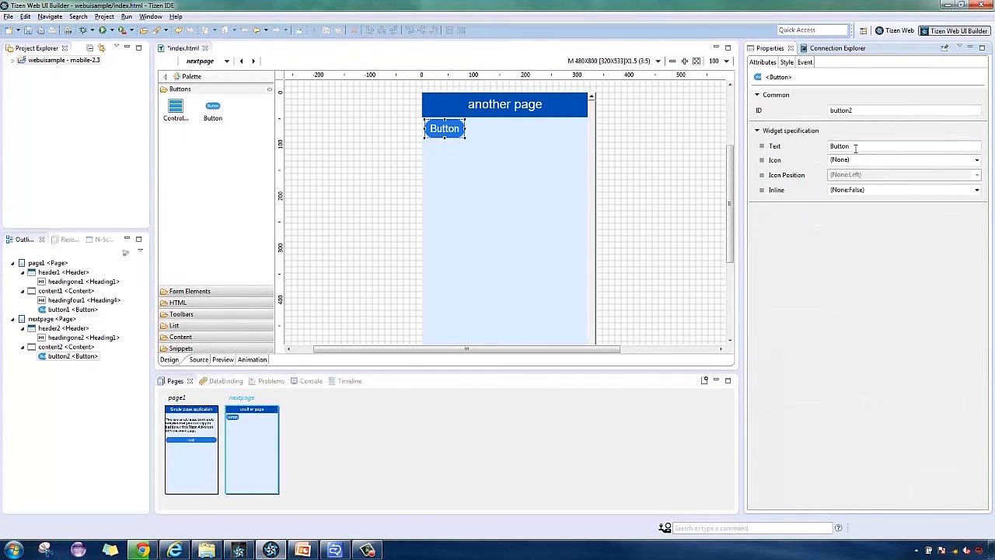
type("animate")
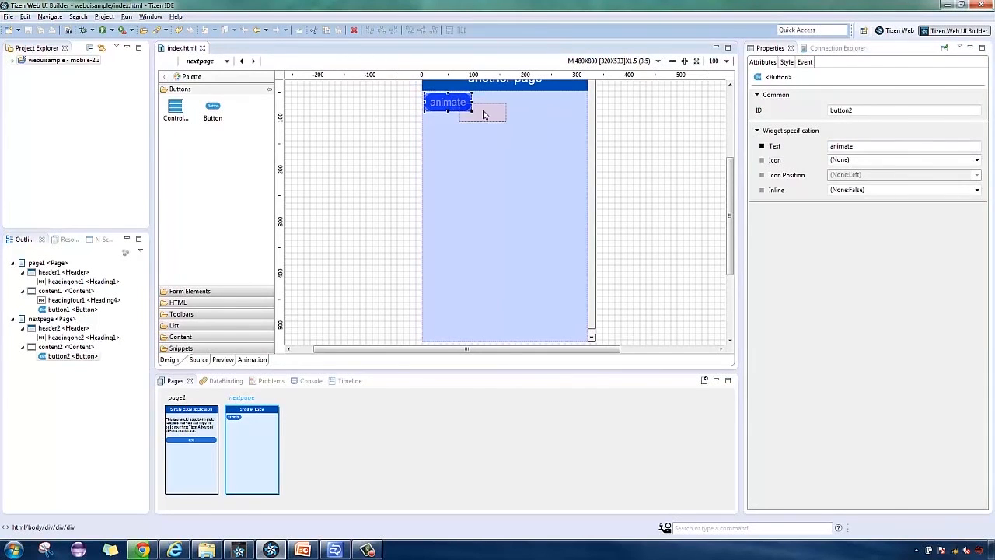
Reposition the animate button and record a motion path for #button2 on the Timeline
left_click_drag(448, 102, 507, 155)
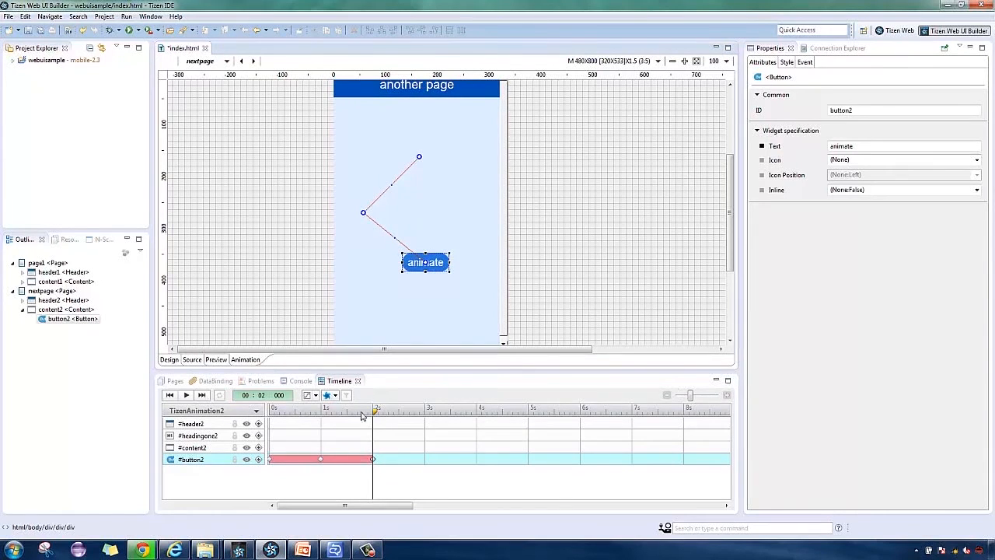
left_click(429, 407)
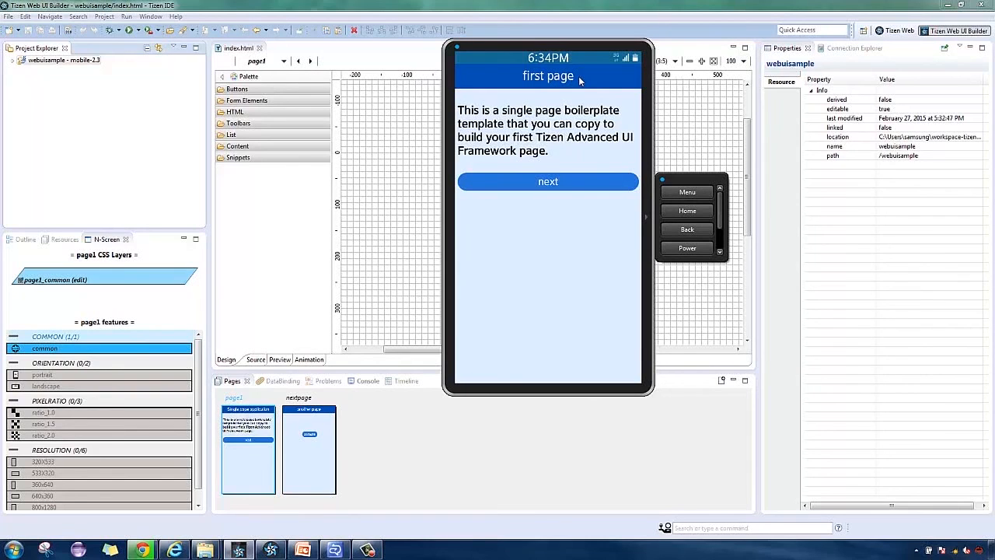
mouse_move(628, 216)
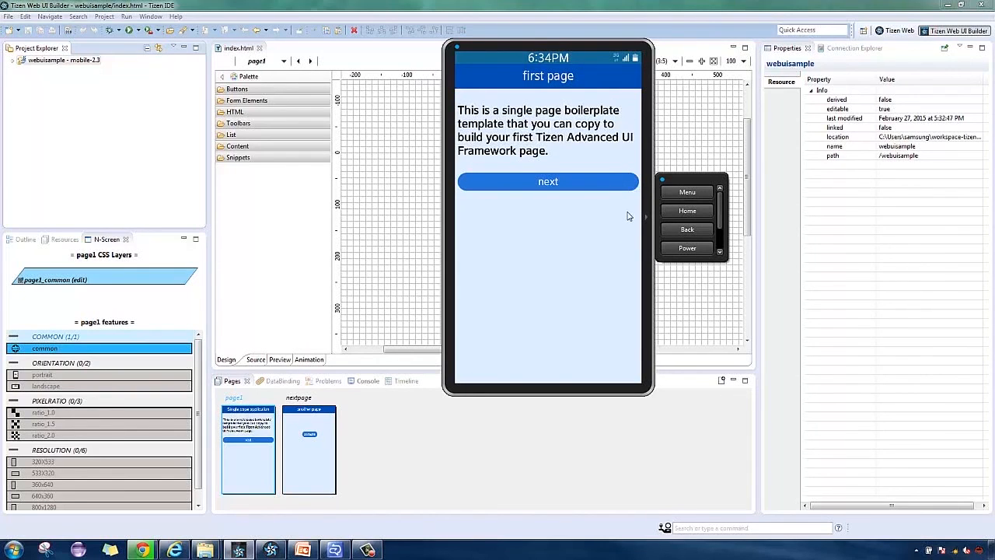
mouse_move(599, 191)
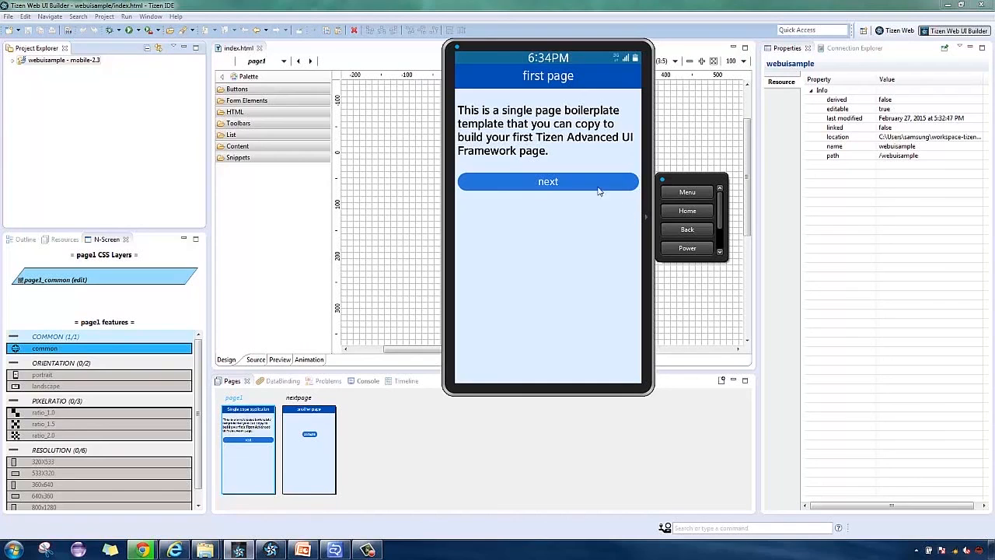